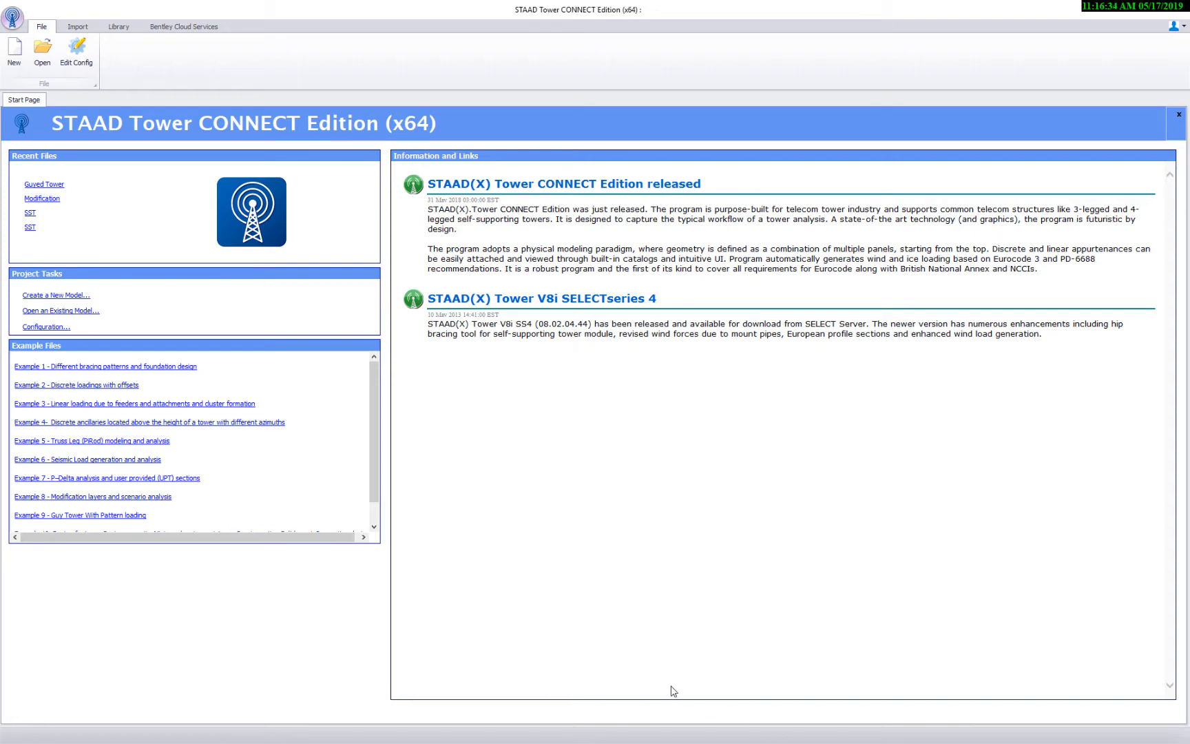
pyautogui.moveTo(563, 644)
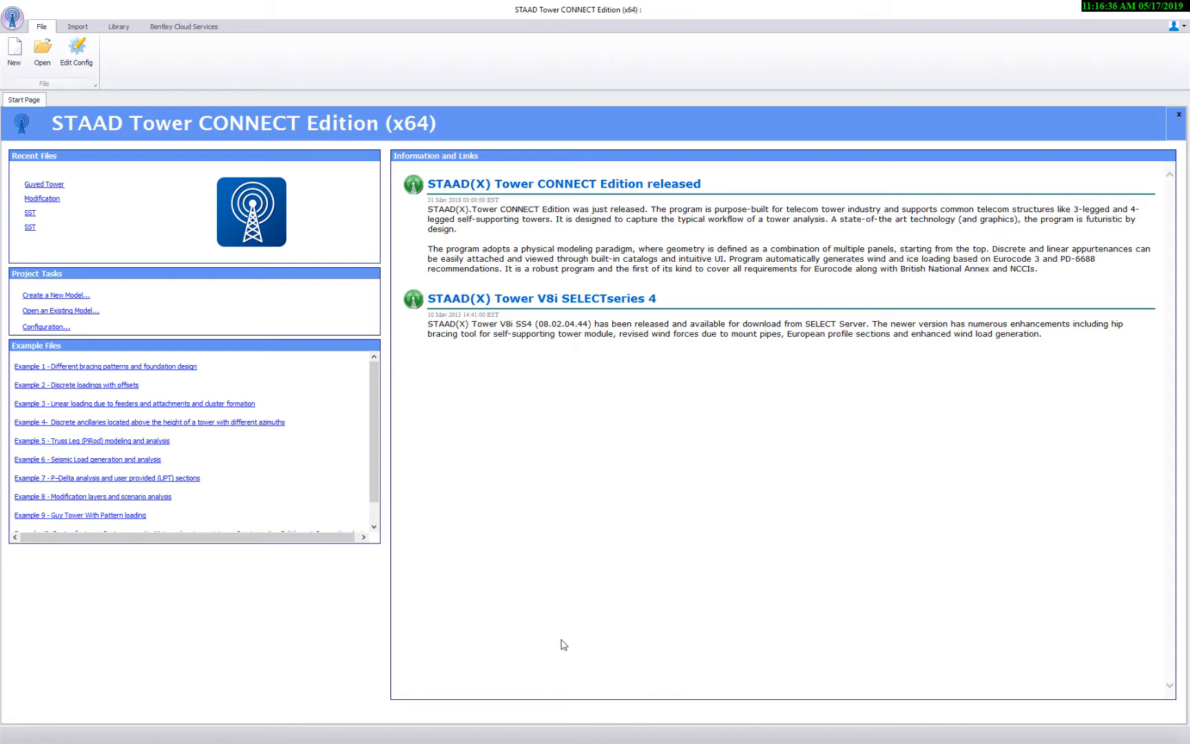
pyautogui.moveTo(60, 82)
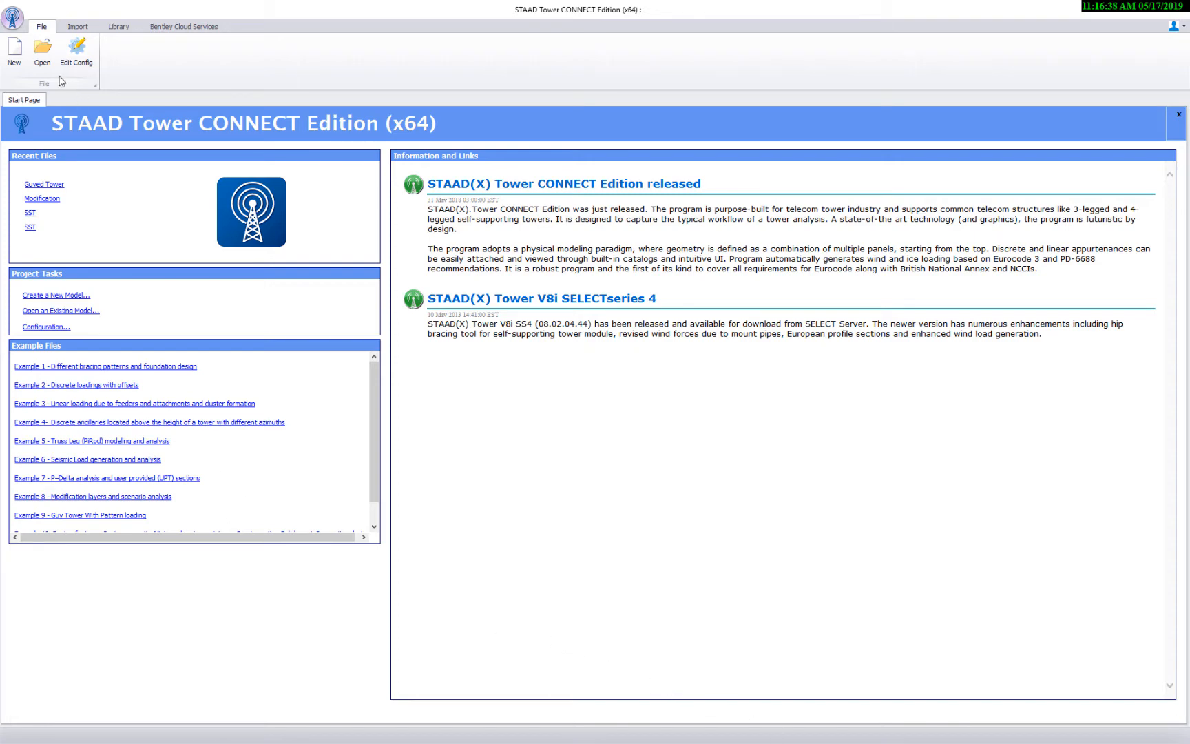
pyautogui.moveTo(44, 29)
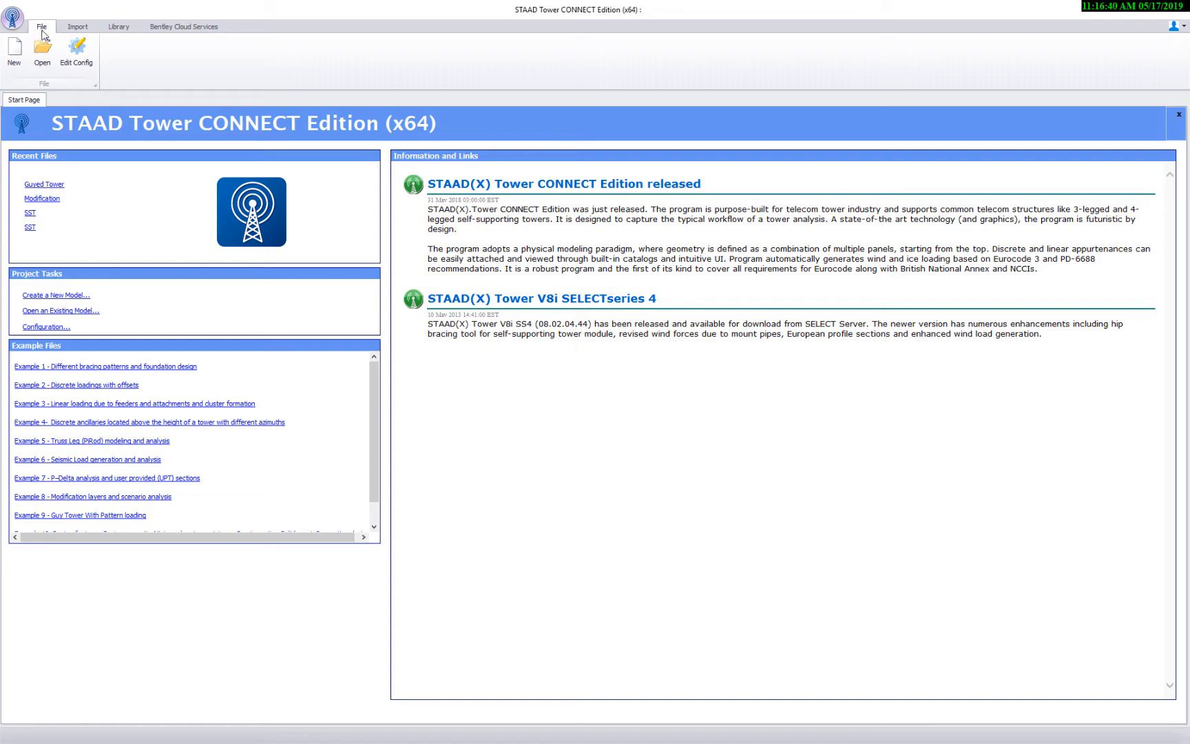
# Start a new tower to open the lattice tower setup dialog.
pyautogui.click(55, 294)
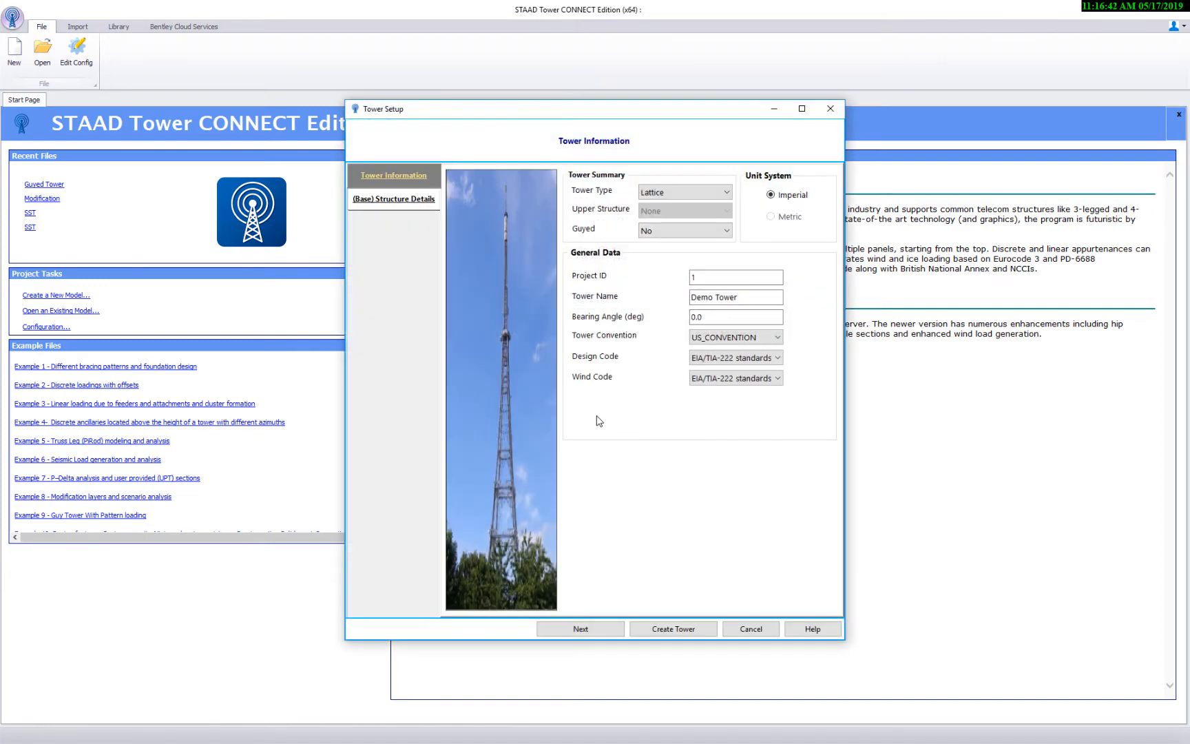
pyautogui.moveTo(539, 224)
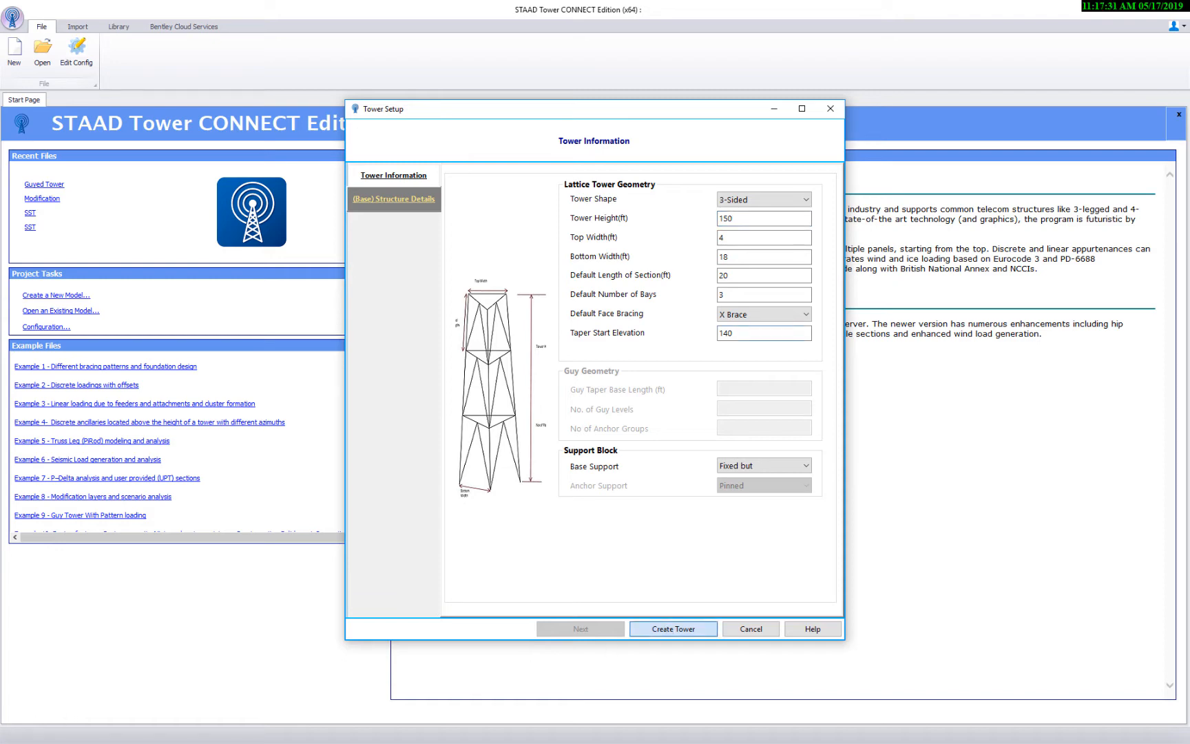
# Create the tower, set section 1's top girt offset to 1, save and update the base model.
pyautogui.click(670, 628)
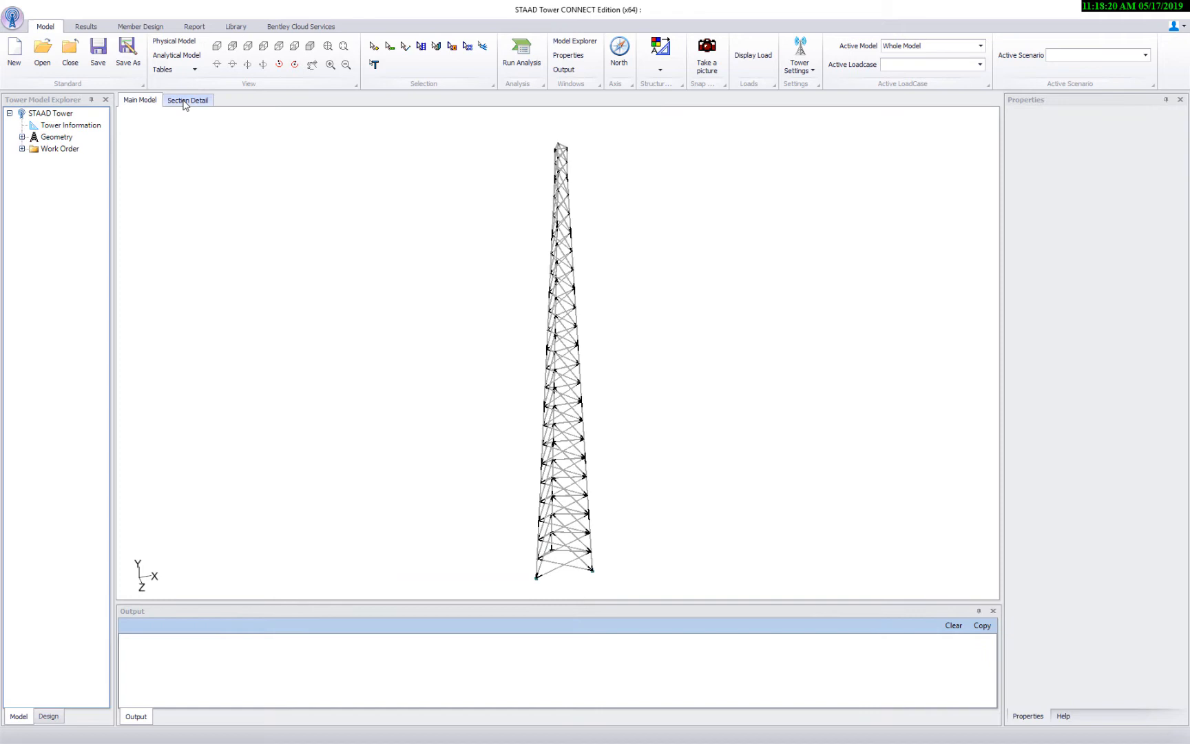
pyautogui.click(188, 99)
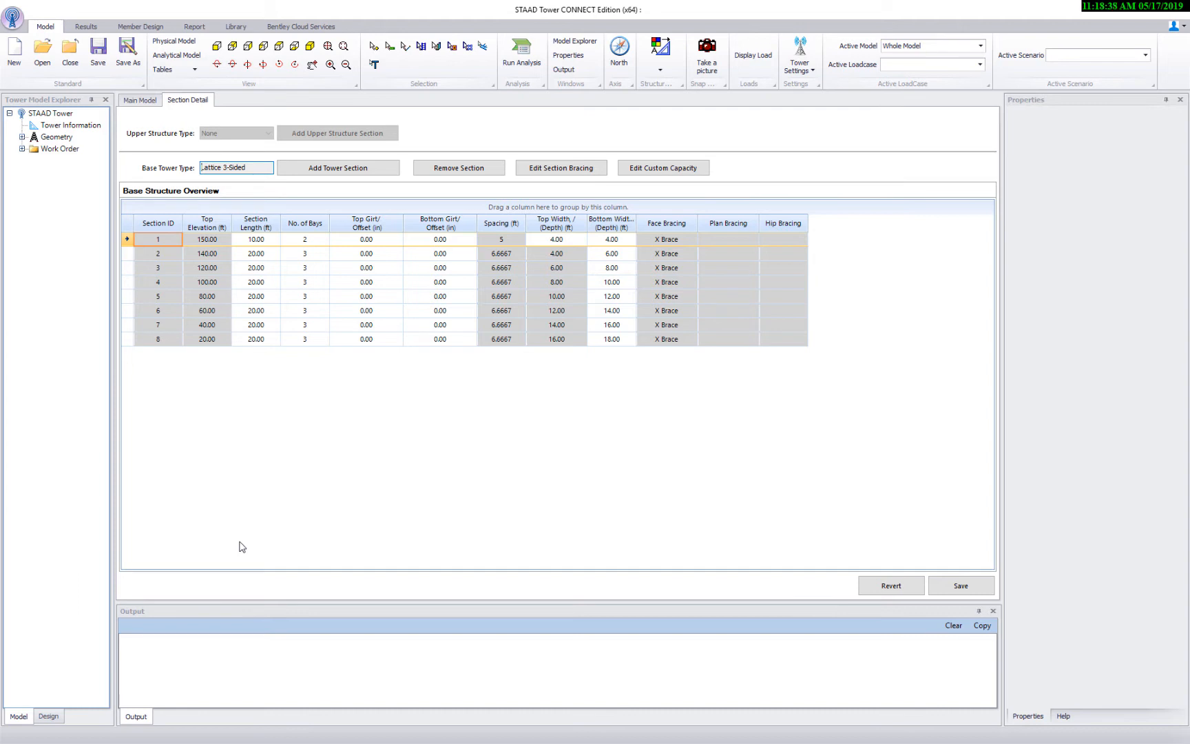
pyautogui.click(365, 240)
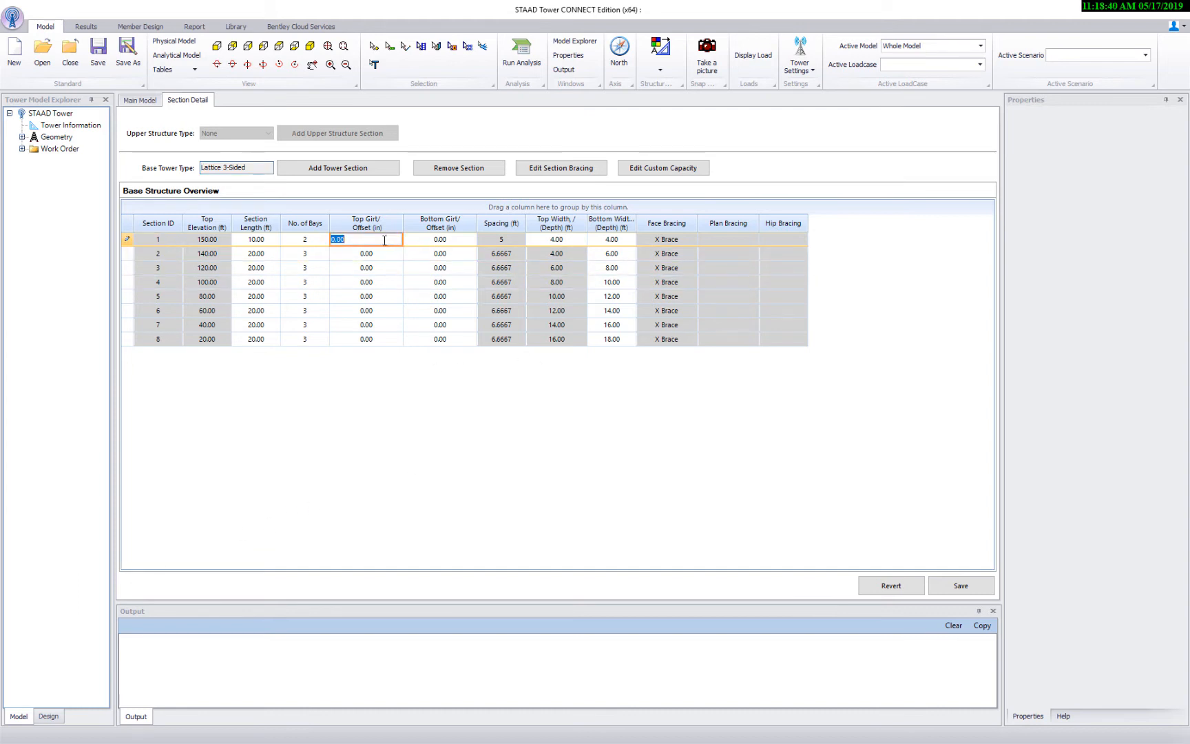
pyautogui.click(960, 585)
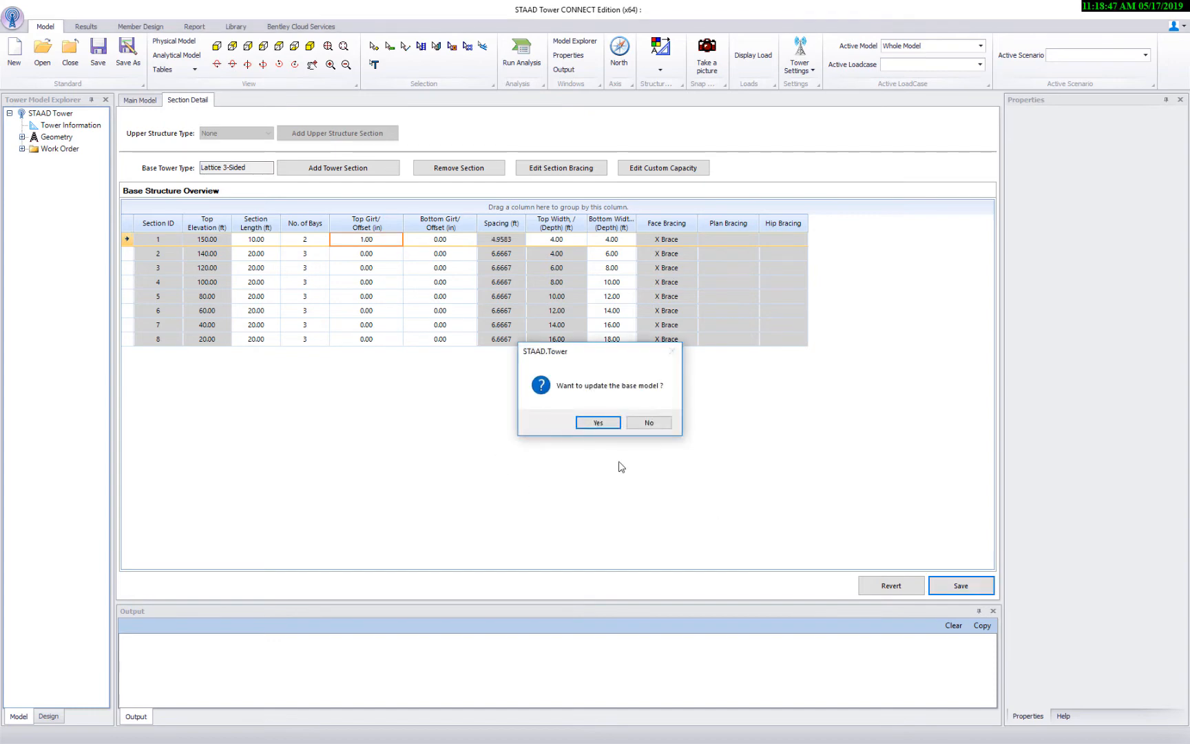
pyautogui.click(598, 421)
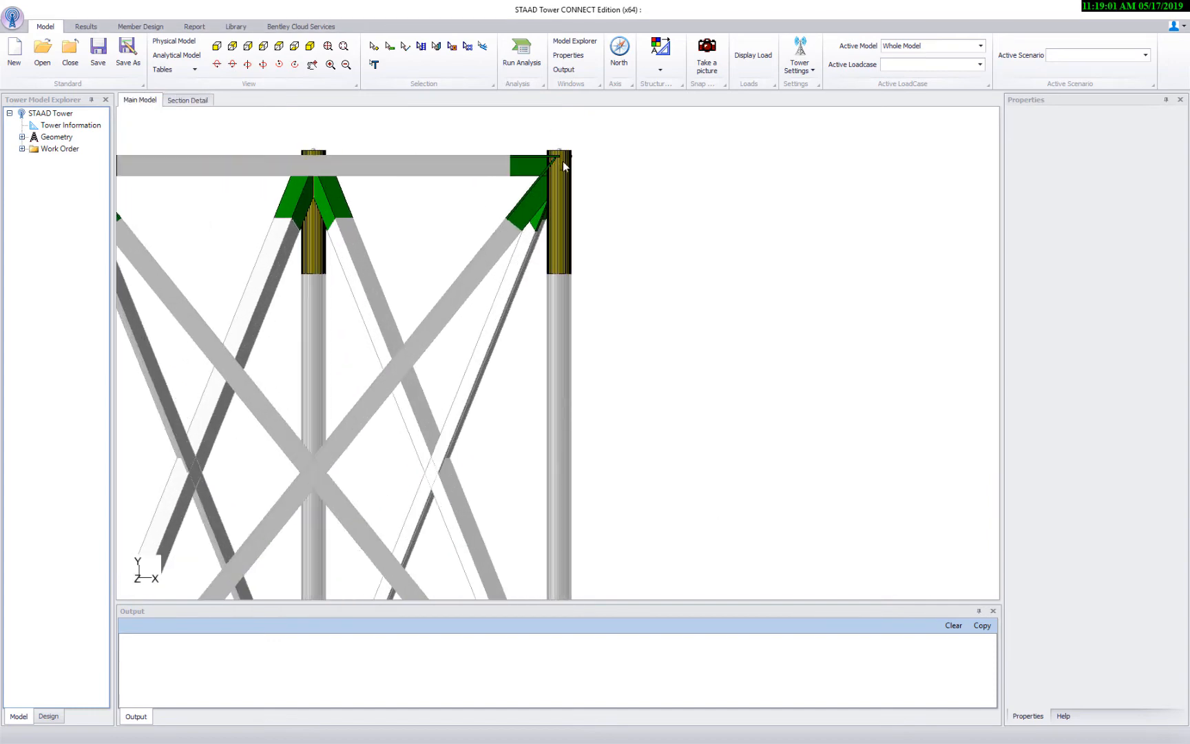
pyautogui.click(329, 64)
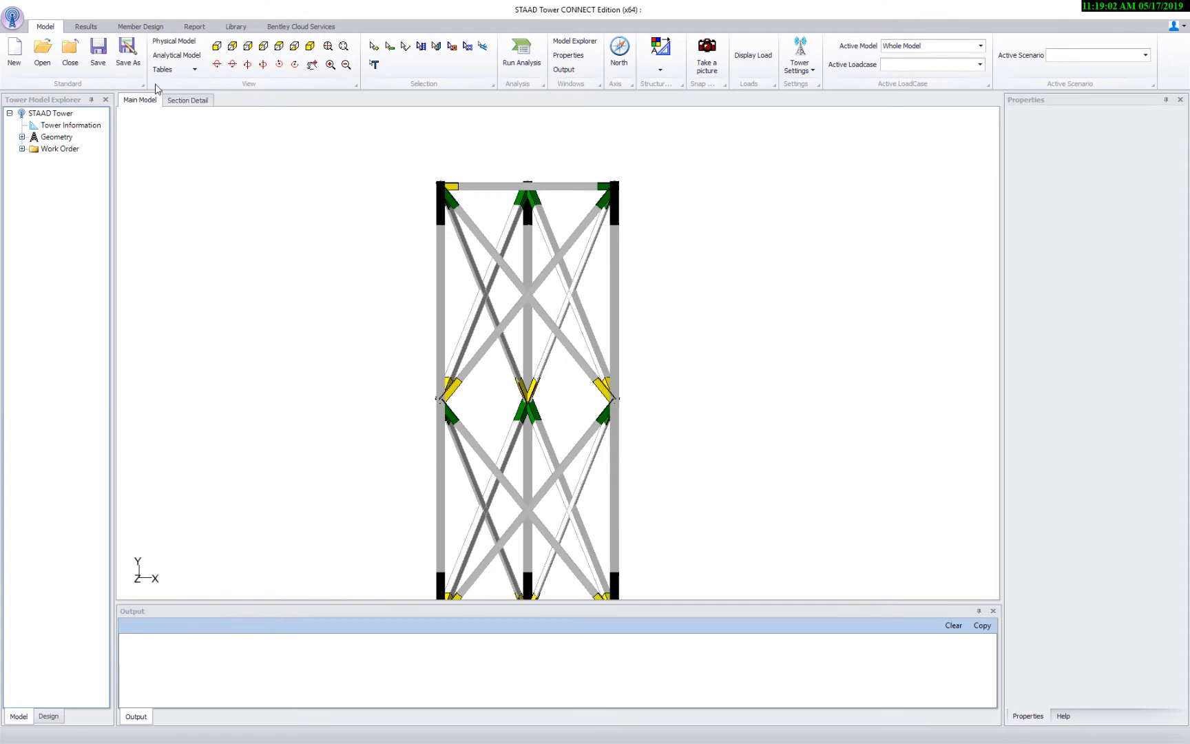
# In the section editor, switch to section 8 and set its Face A bracing to K2 Down.
pyautogui.click(187, 99)
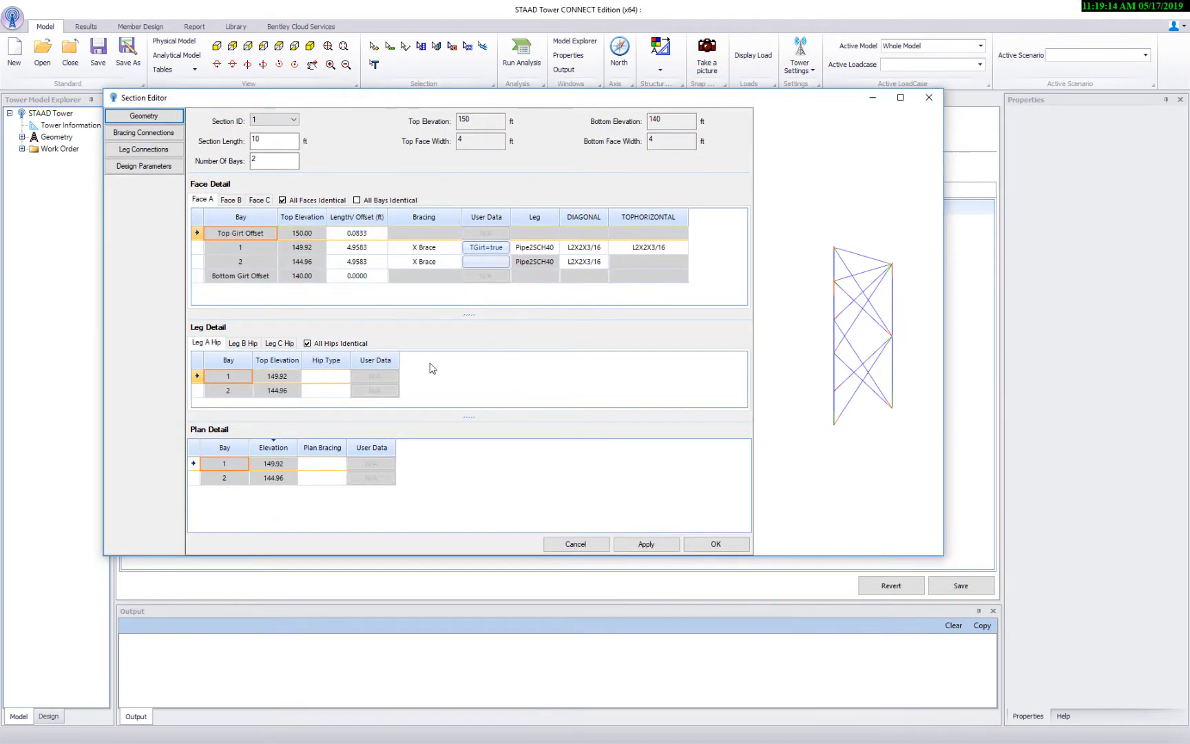
pyautogui.moveTo(457, 349)
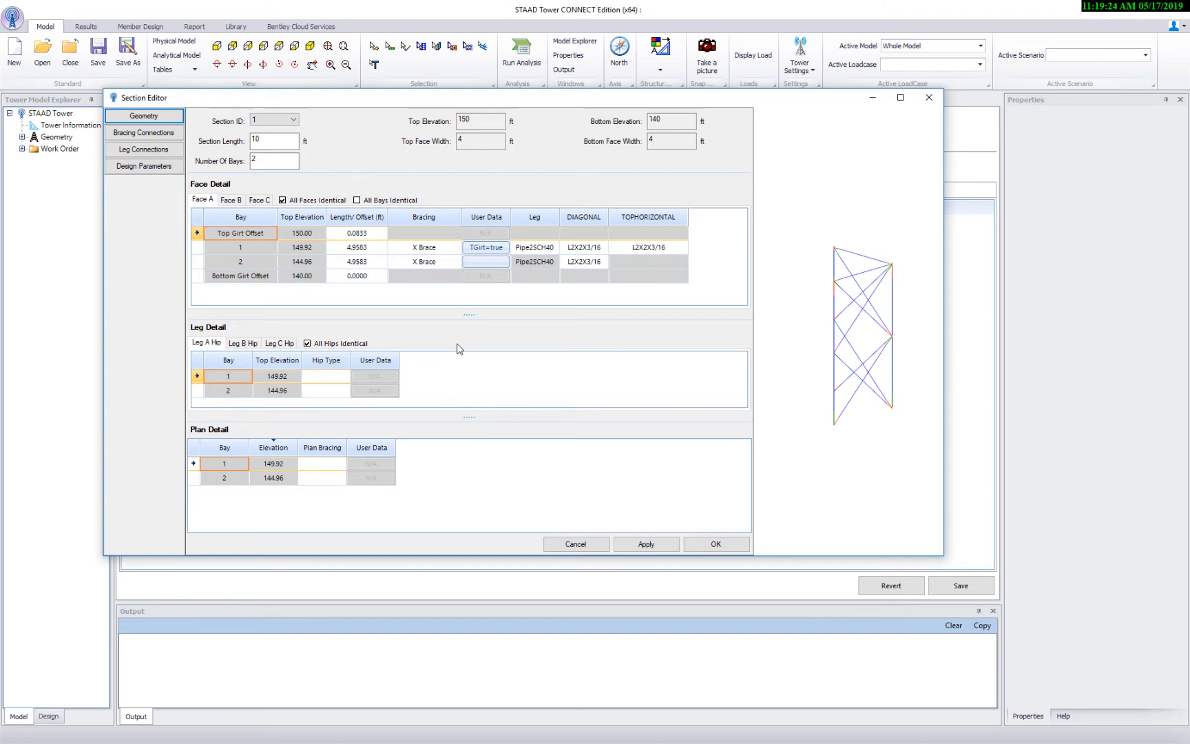
pyautogui.click(293, 119)
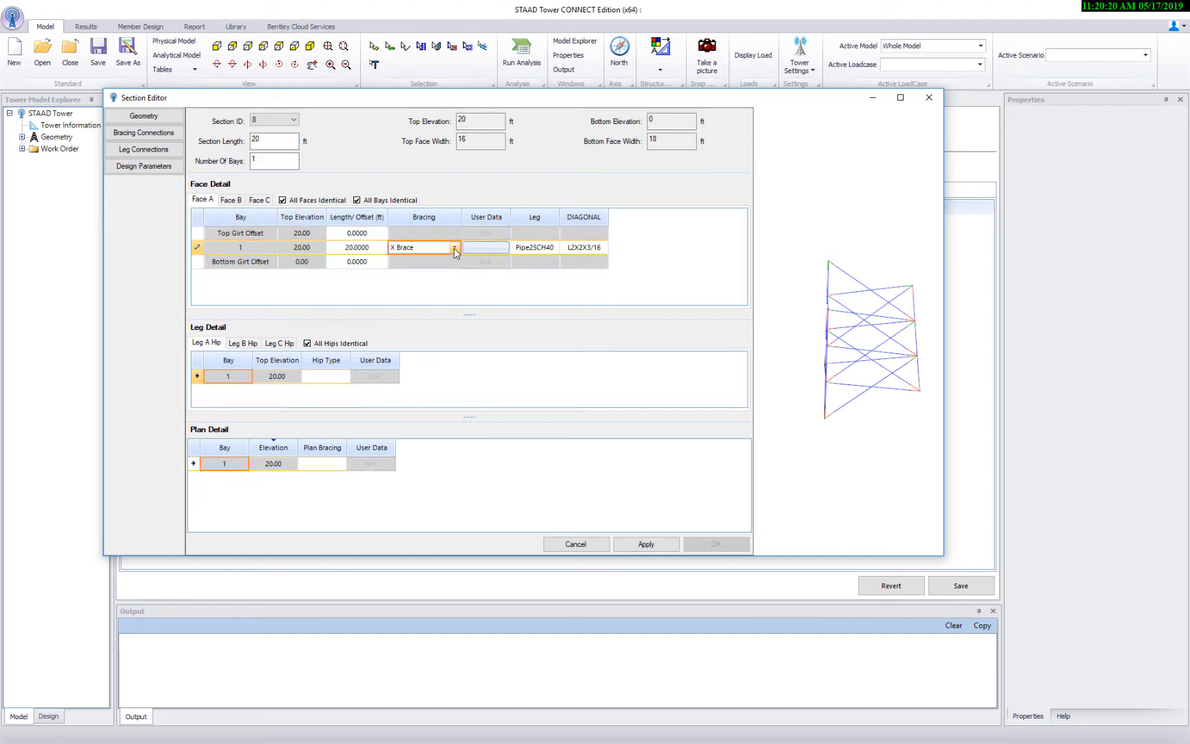
pyautogui.click(454, 247)
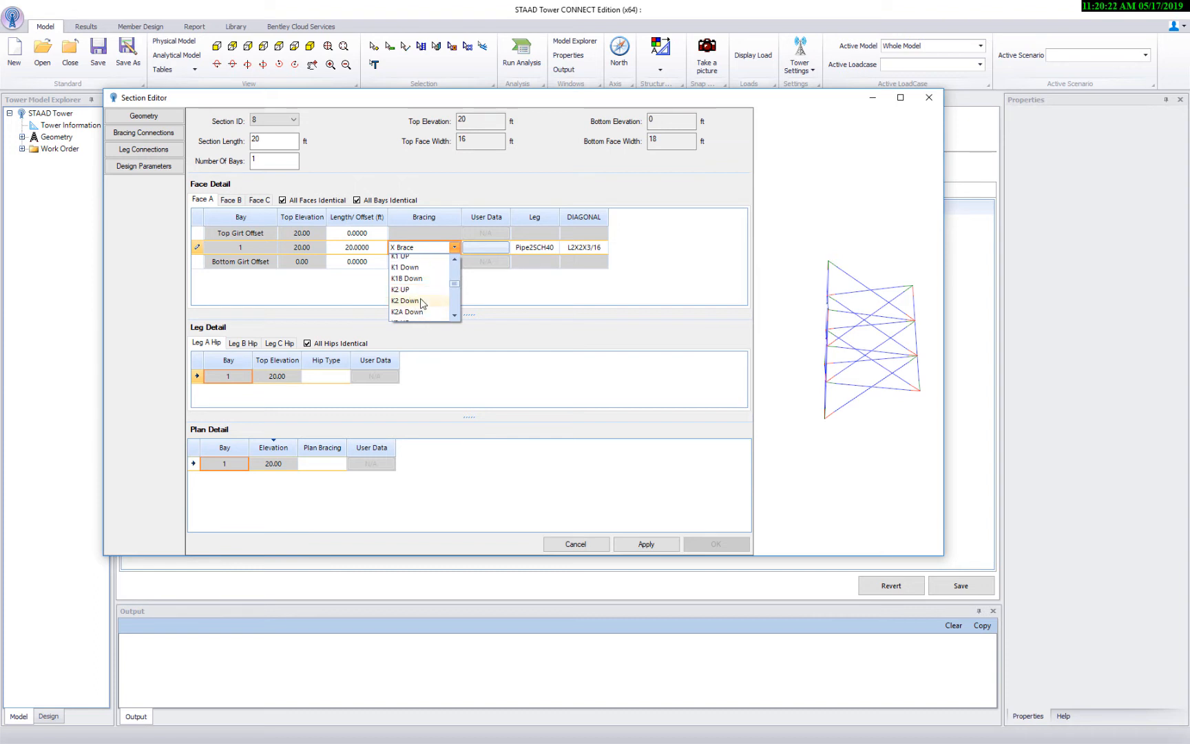
pyautogui.click(405, 301)
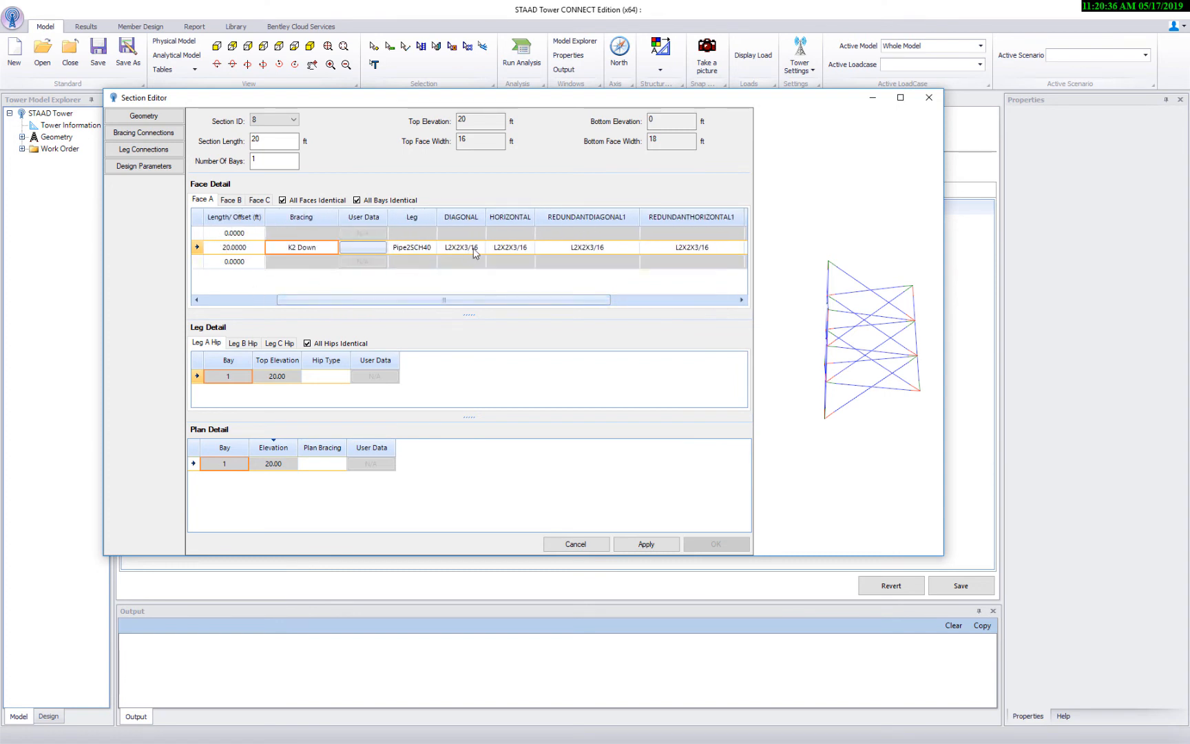
# Assign section 8's diagonals an AISC 7 Edition L3X3X1/4 angle profile.
pyautogui.click(459, 247)
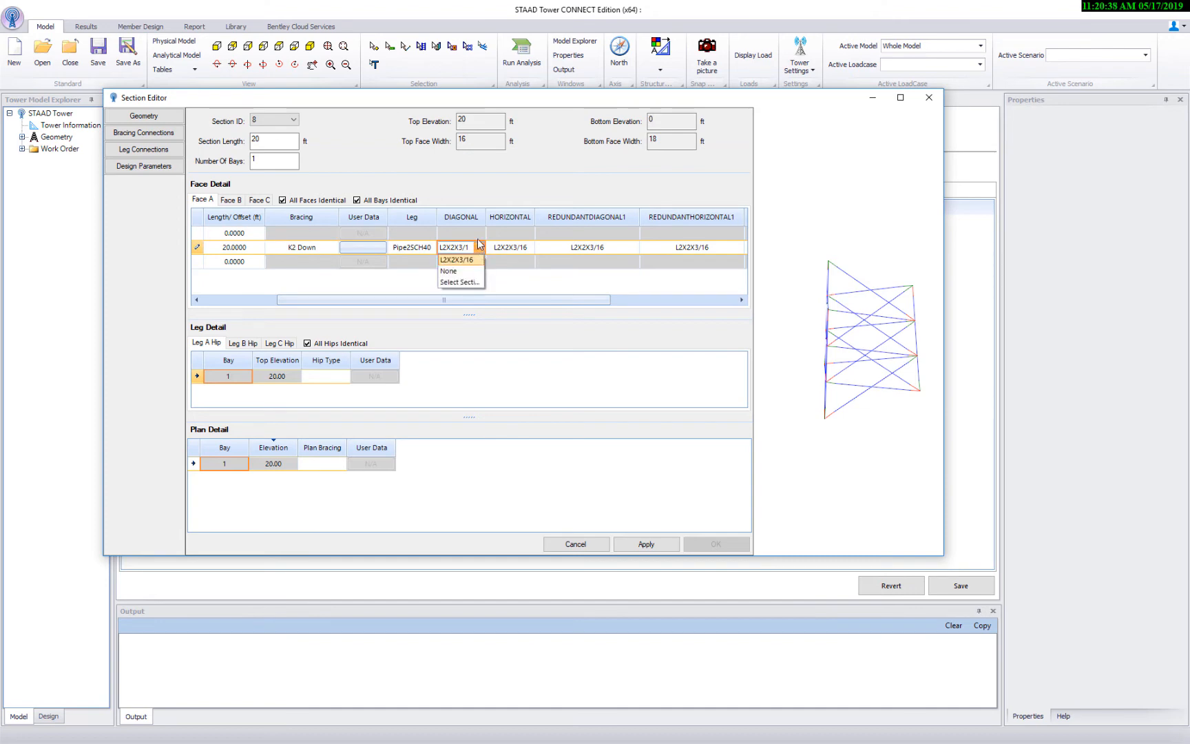
pyautogui.click(458, 281)
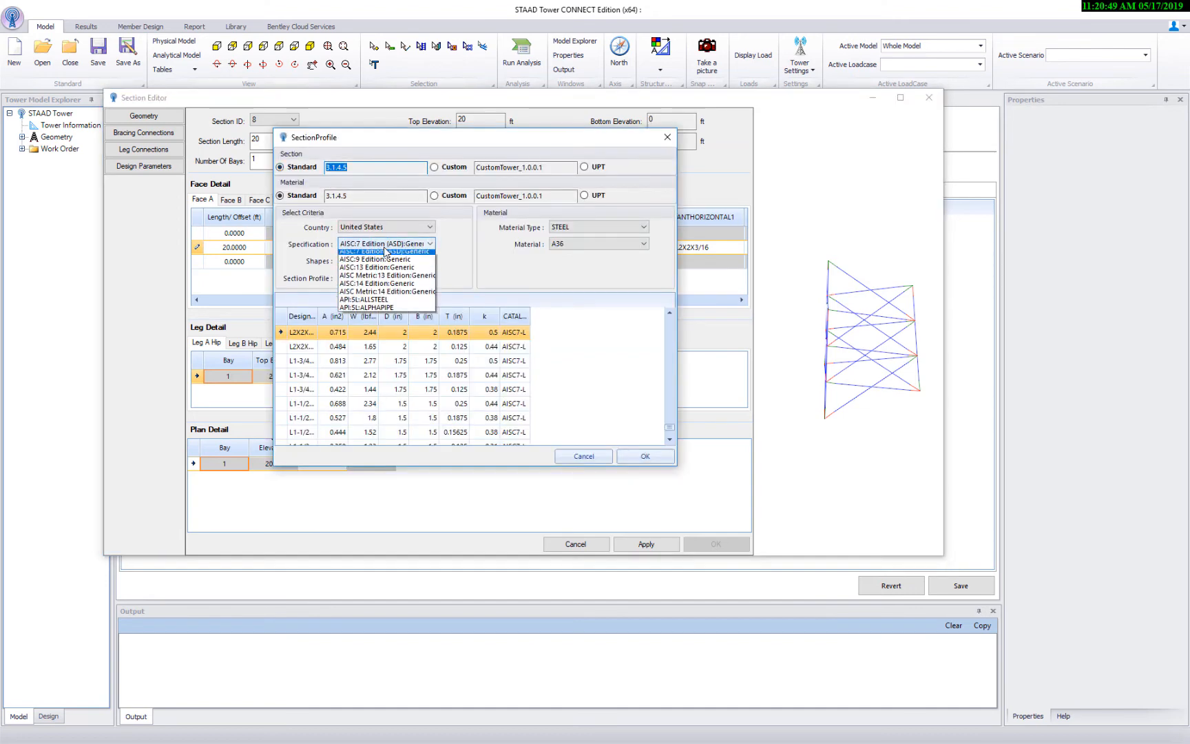
pyautogui.moveTo(363, 303)
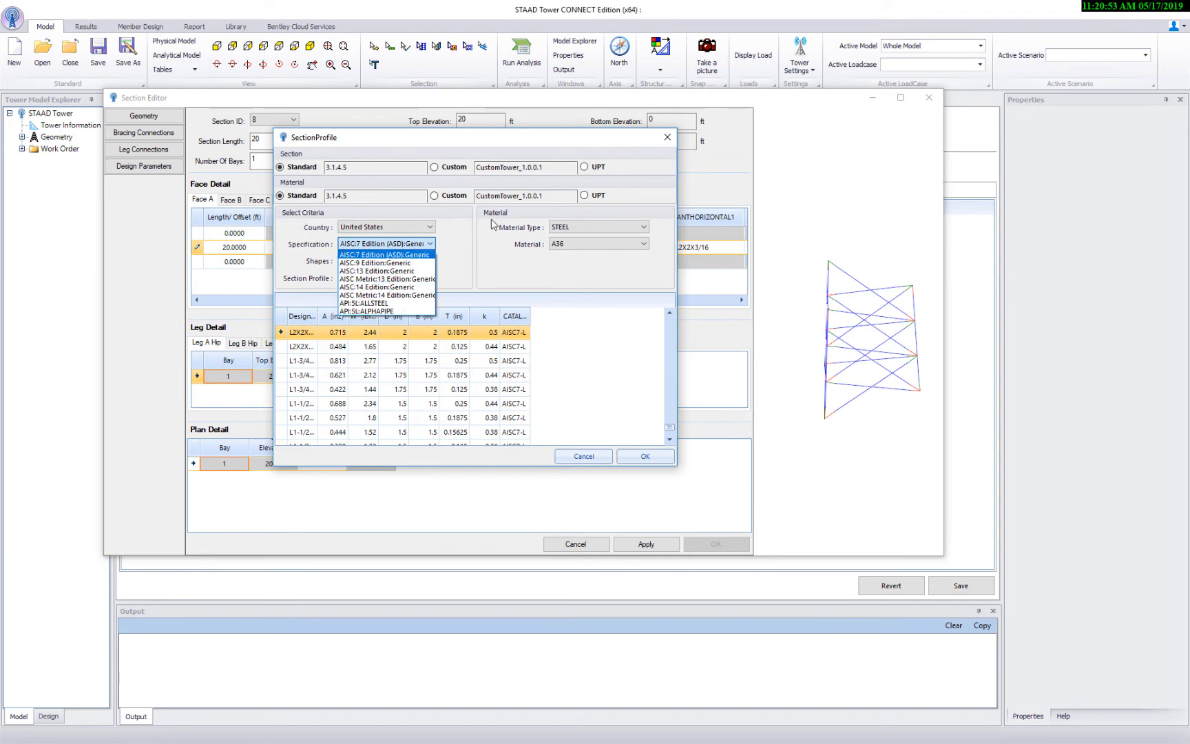
pyautogui.click(435, 167)
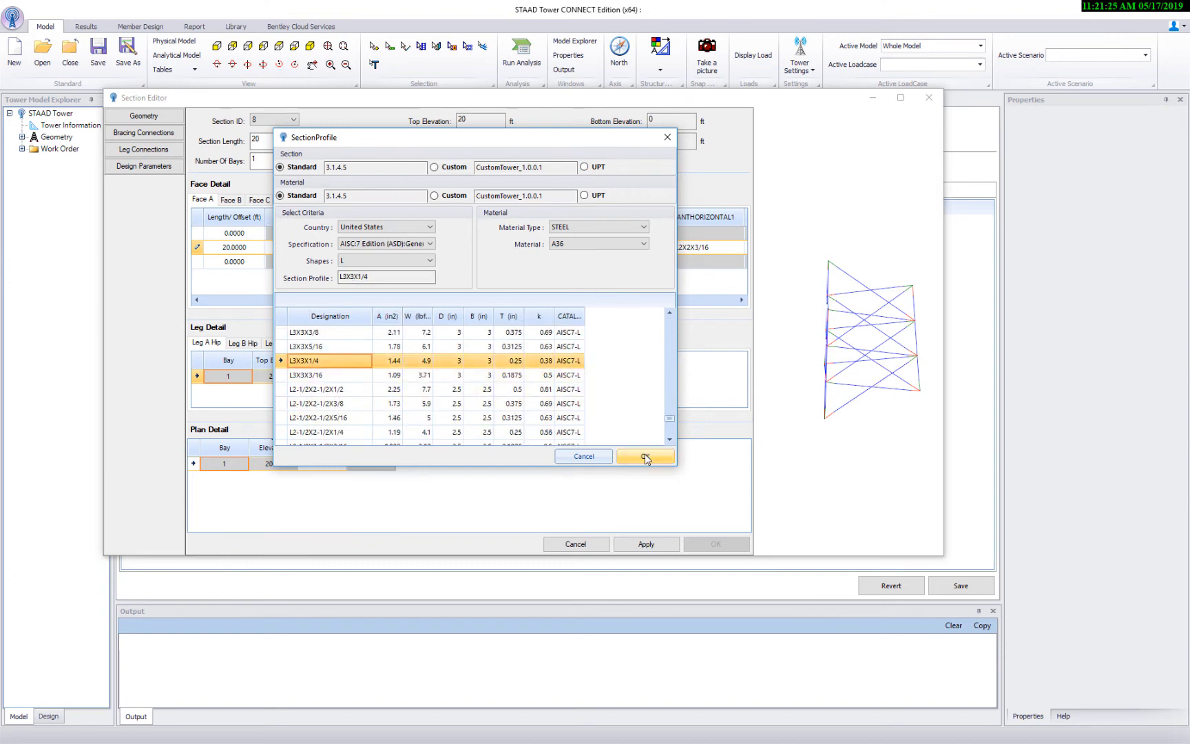
pyautogui.click(645, 456)
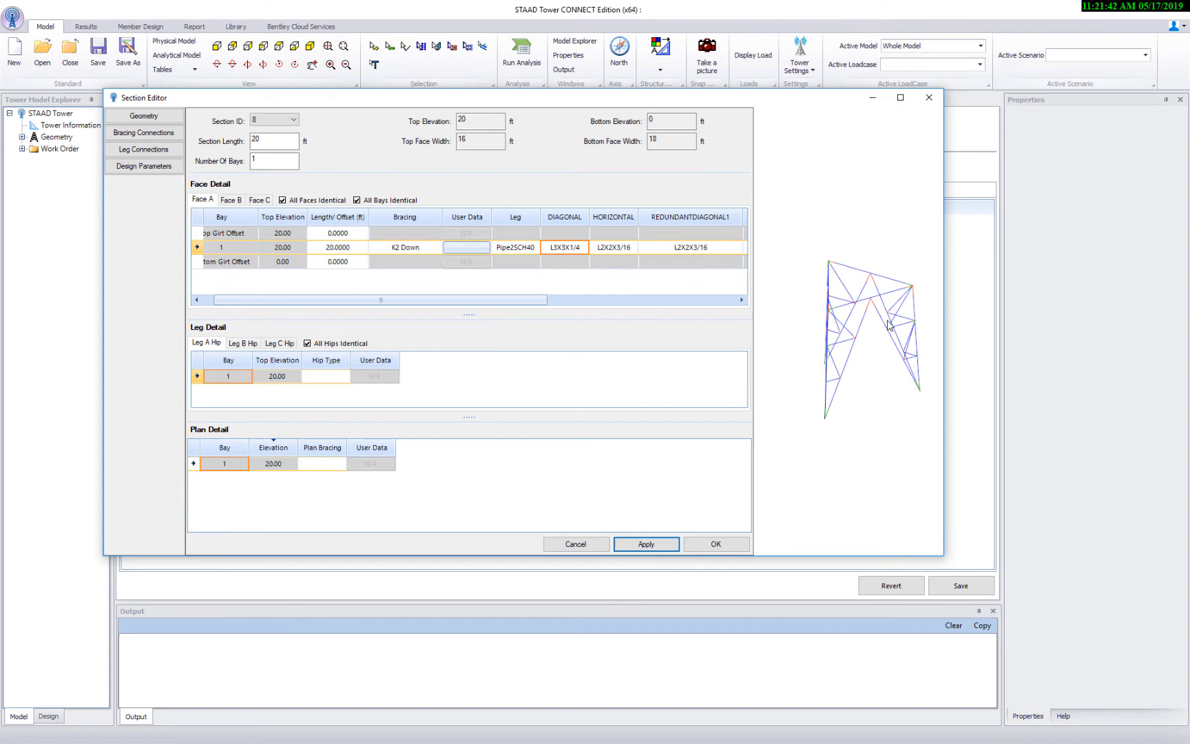
# Set section 8's hip bracing to H2A and plan bracing to TRIANGULAR 1, then apply to the preview.
pyautogui.click(342, 376)
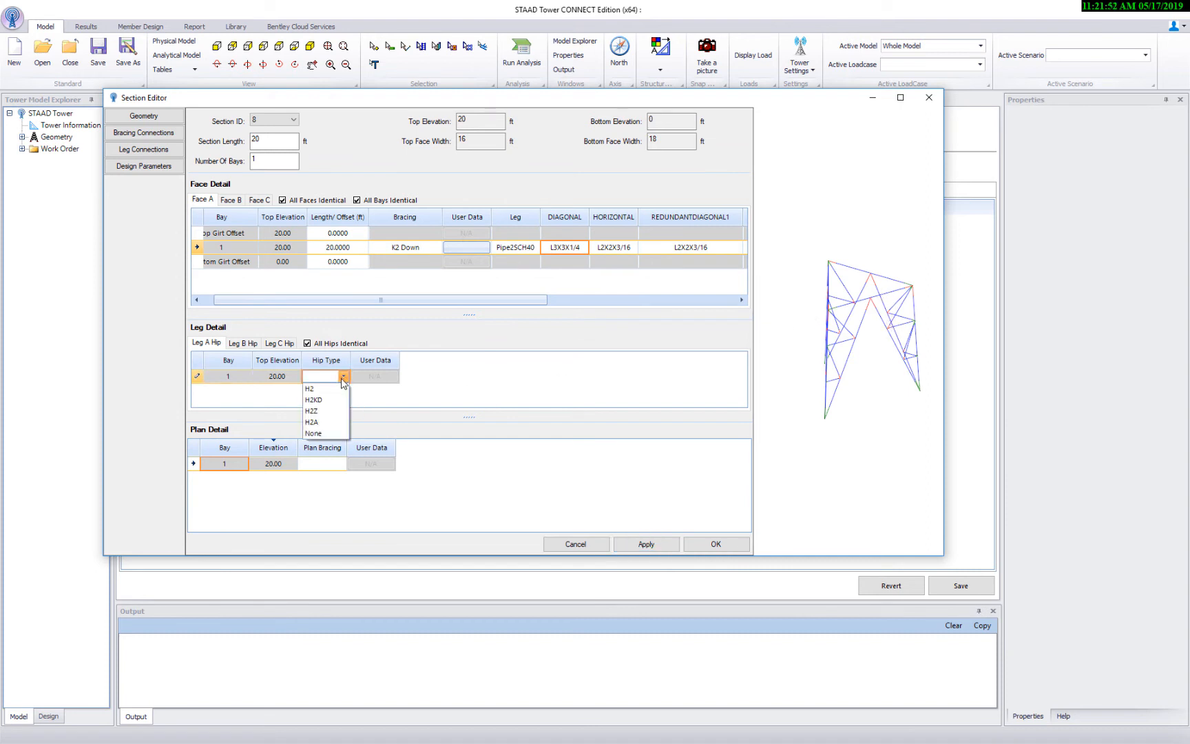
pyautogui.click(311, 421)
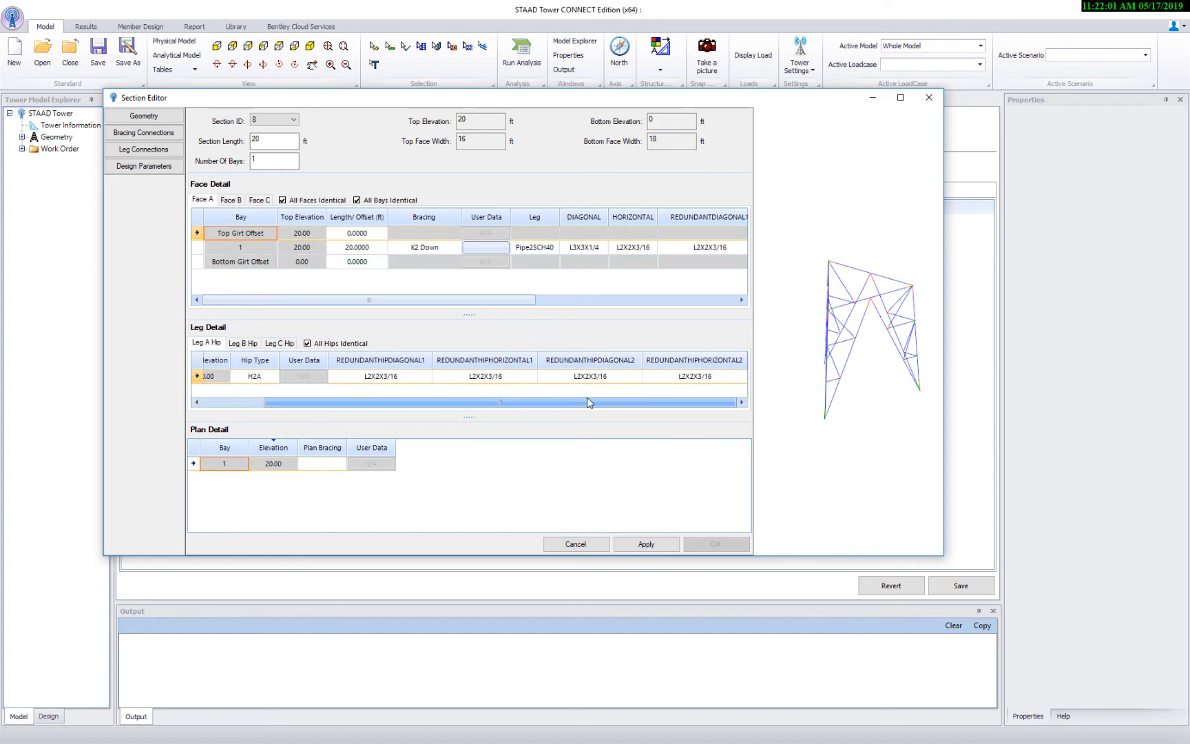
pyautogui.click(339, 462)
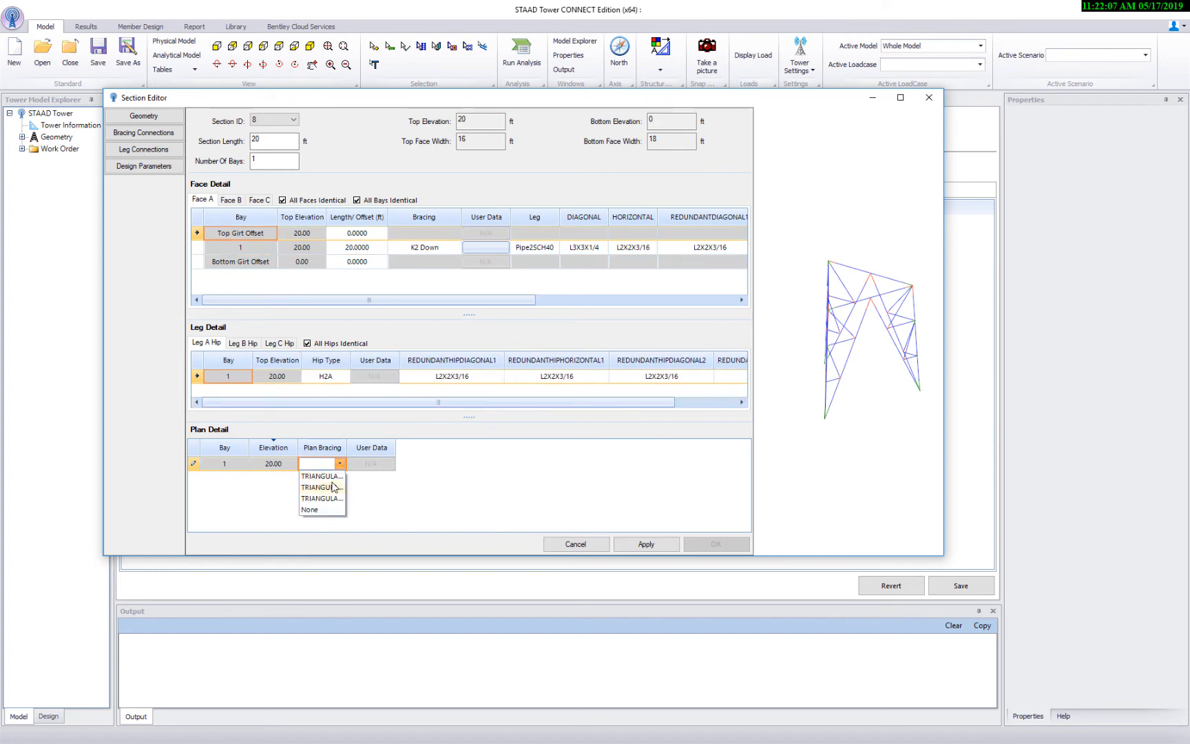
pyautogui.click(320, 475)
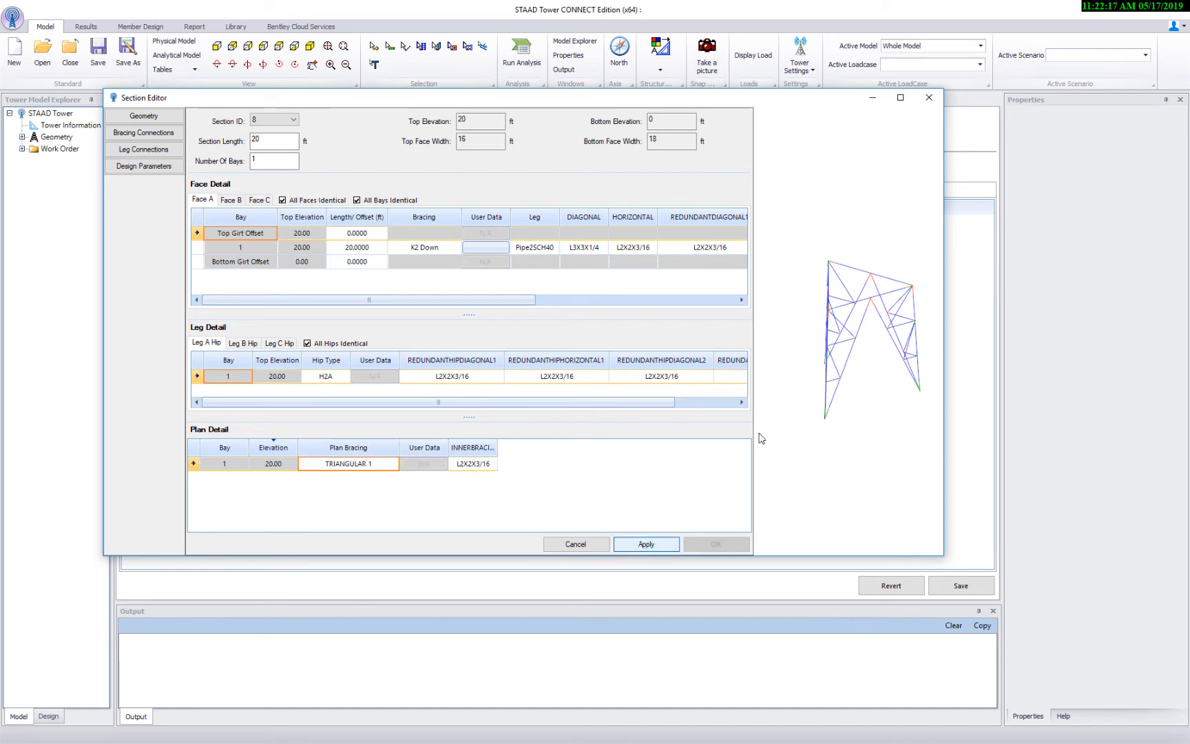
pyautogui.click(644, 544)
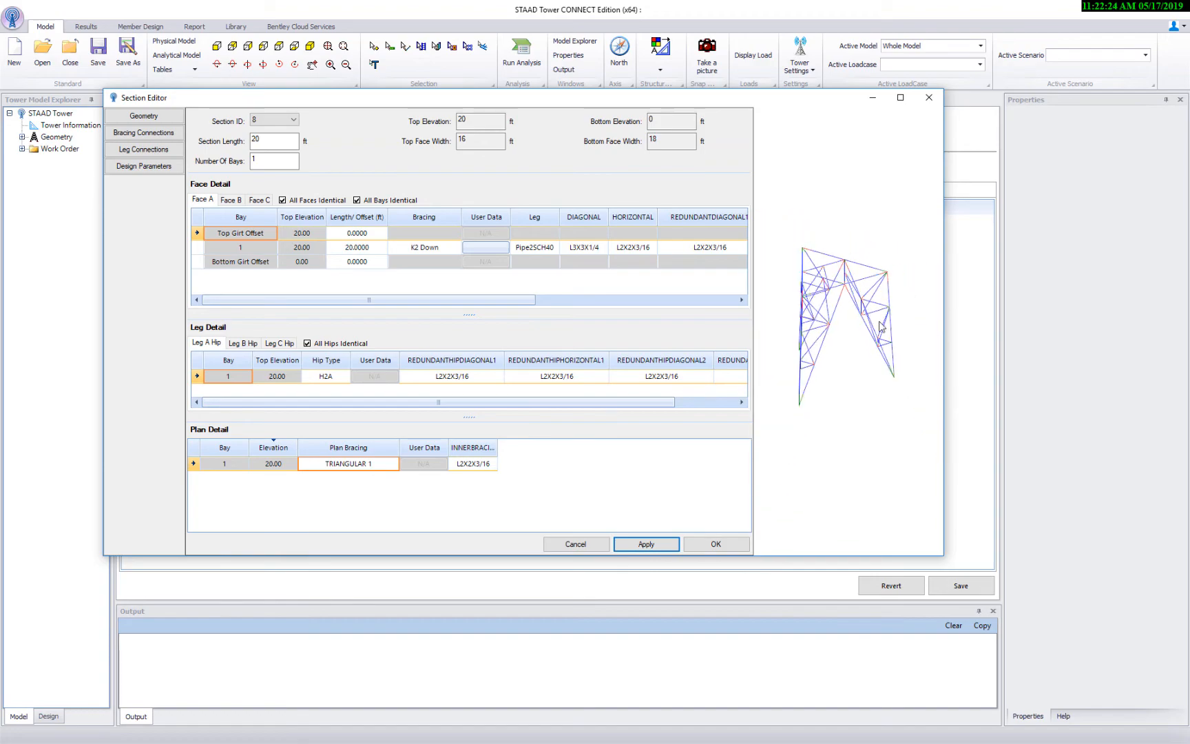
# In Bracing Connections, enable the diagonal's end condition and start bolts.
pyautogui.click(143, 132)
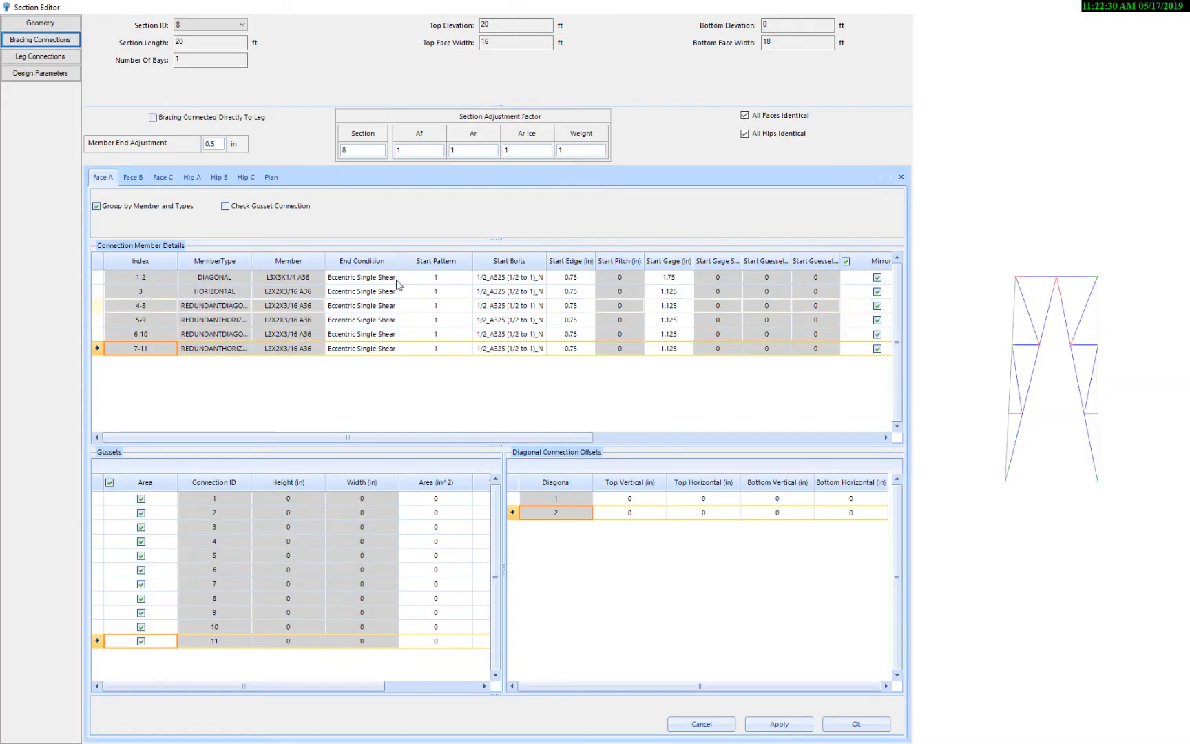
pyautogui.click(362, 277)
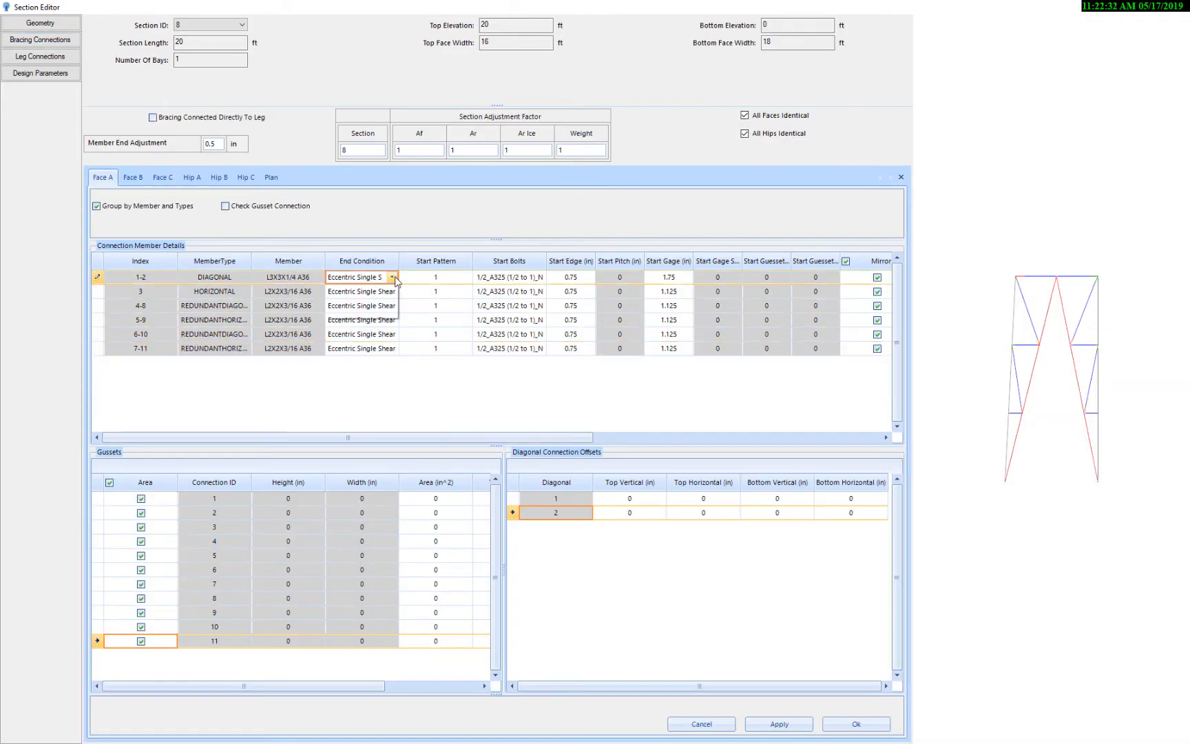
pyautogui.click(392, 276)
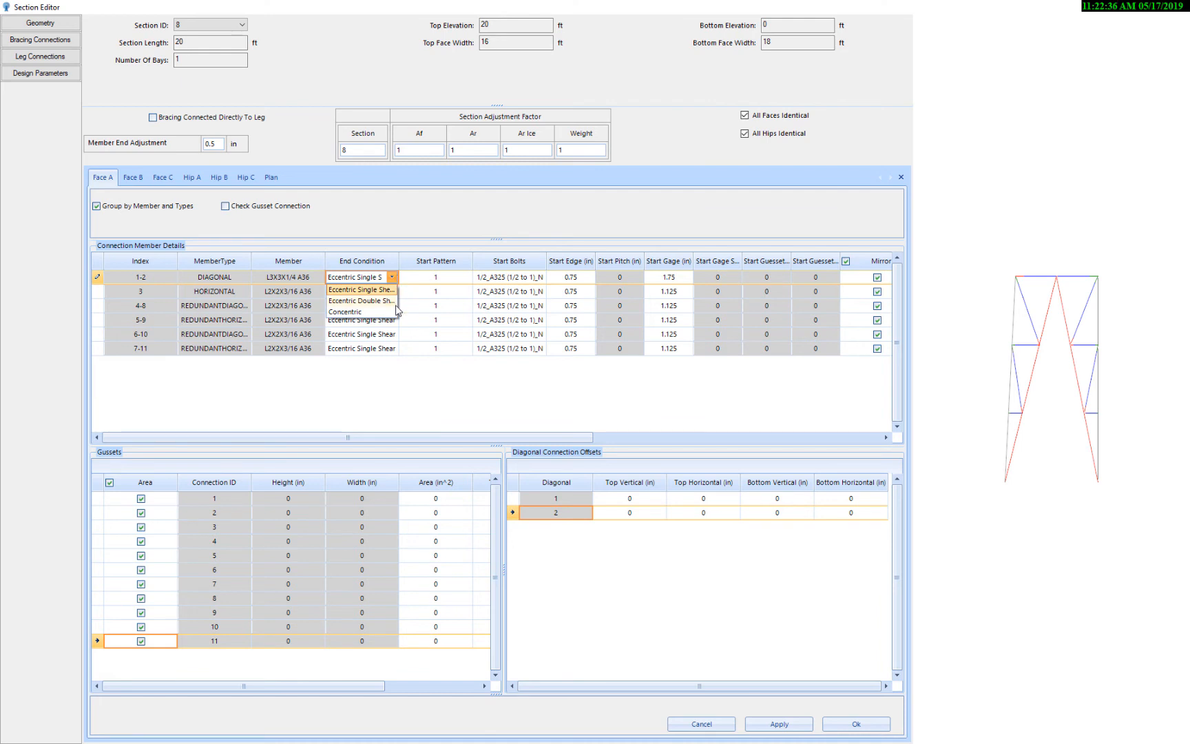
pyautogui.moveTo(424, 376)
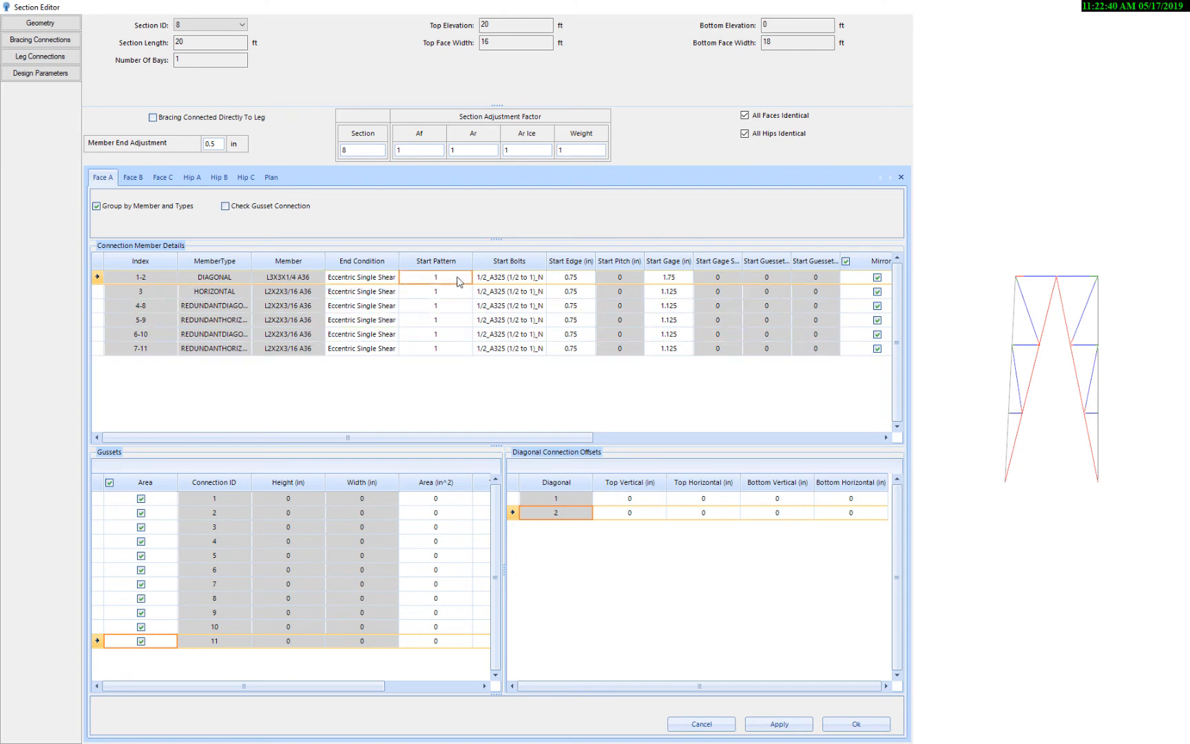
pyautogui.click(463, 277)
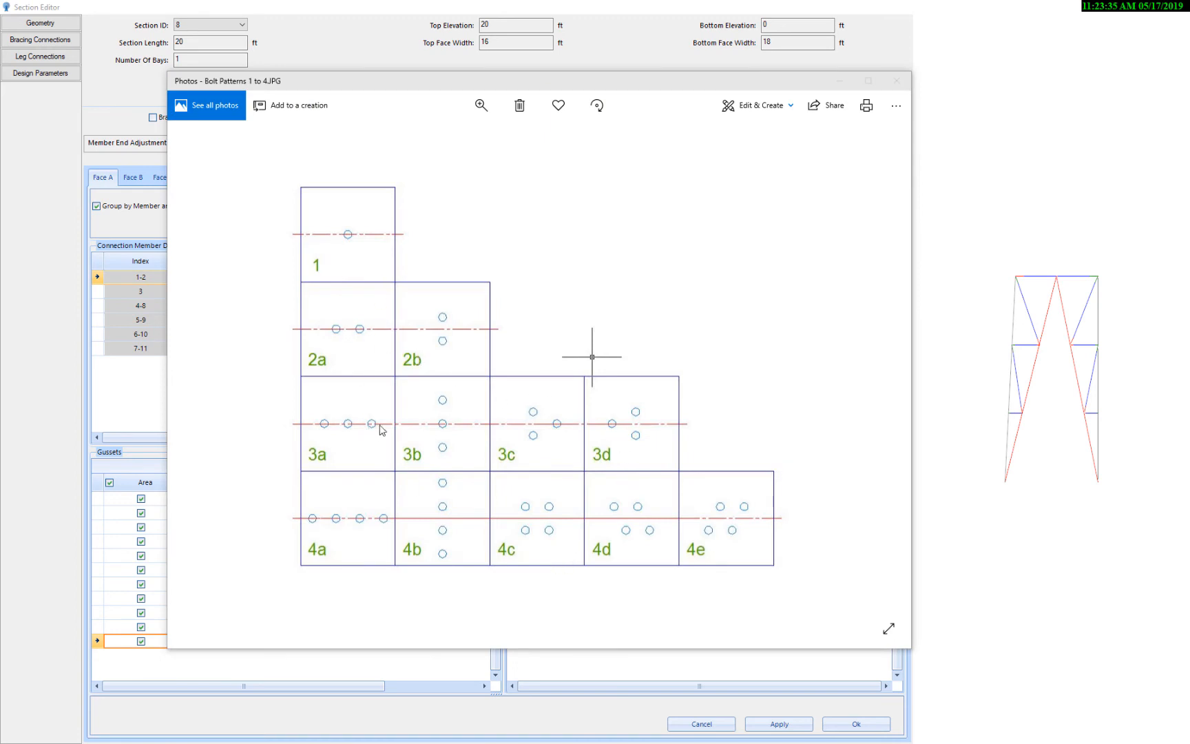
pyautogui.click(897, 80)
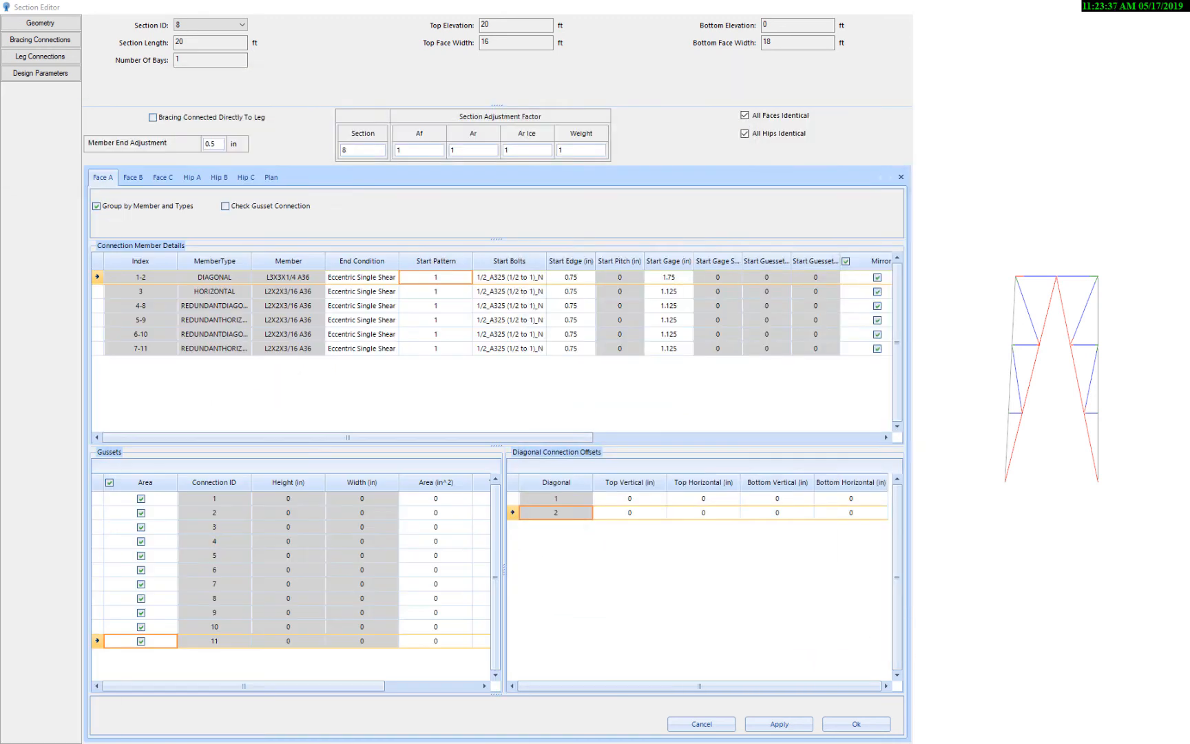
# Keep the current bolt and set the diagonal's start pattern to 2a at 1.5 in pitch.
pyautogui.click(508, 277)
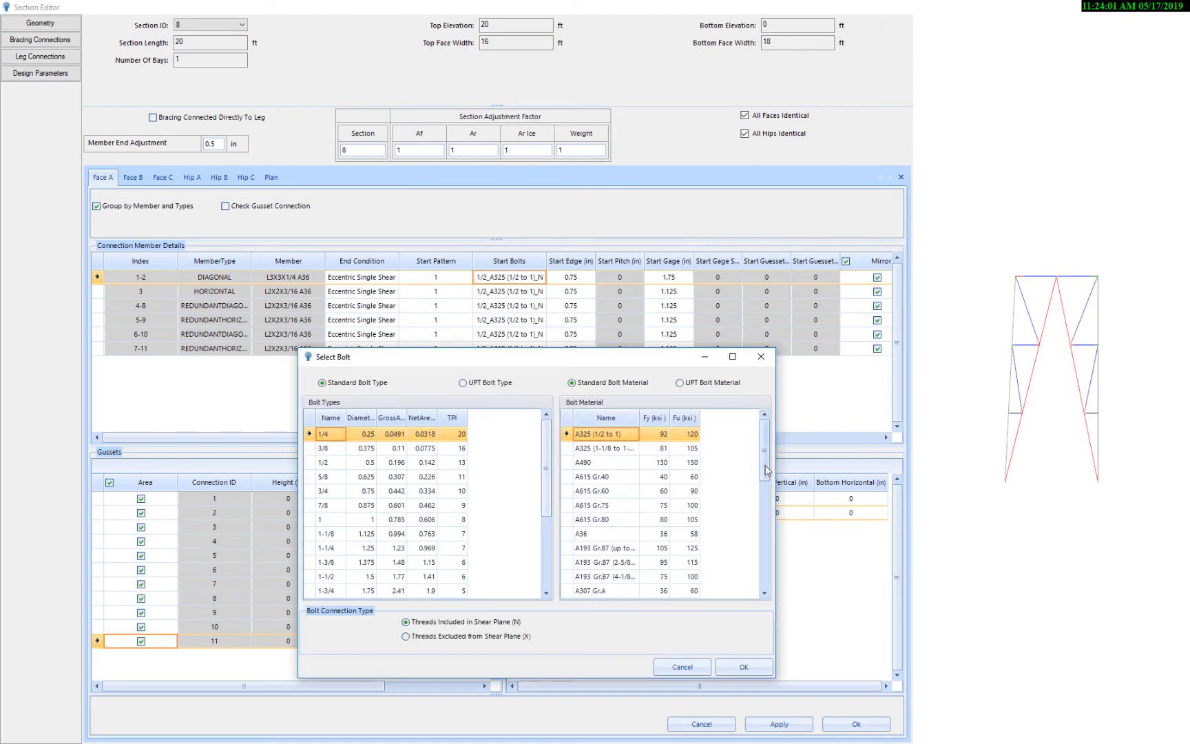
pyautogui.scroll(-3)
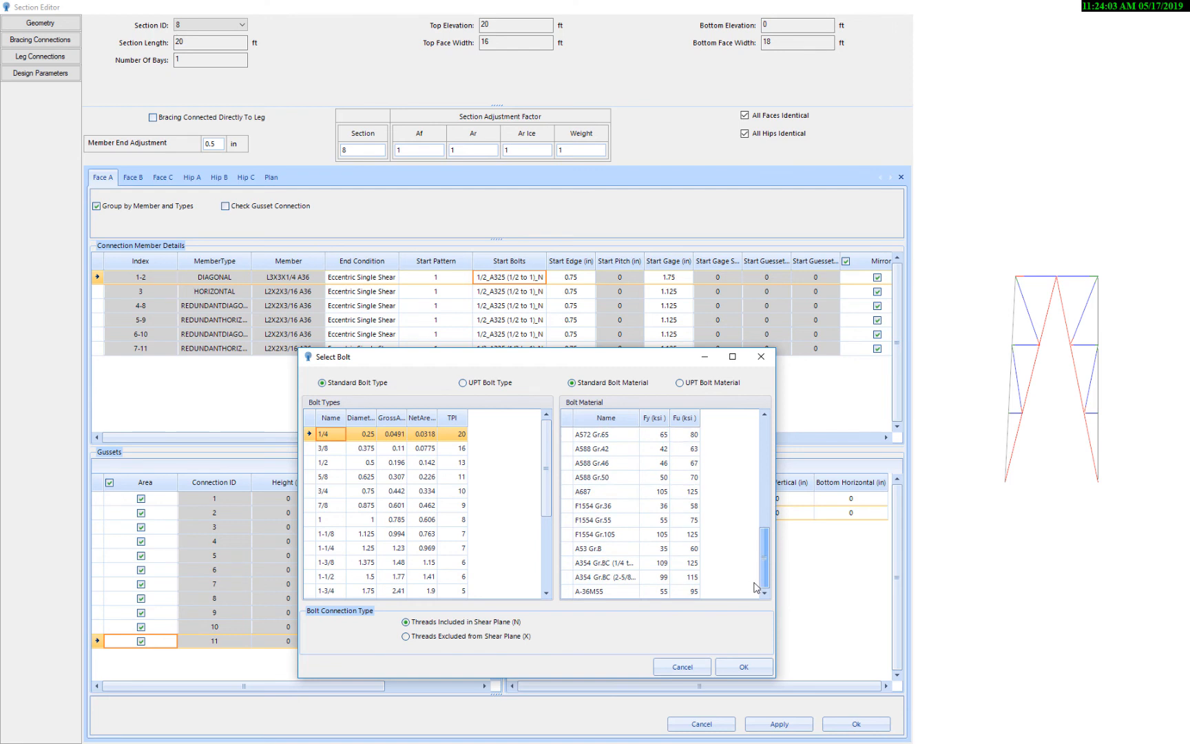
pyautogui.click(742, 667)
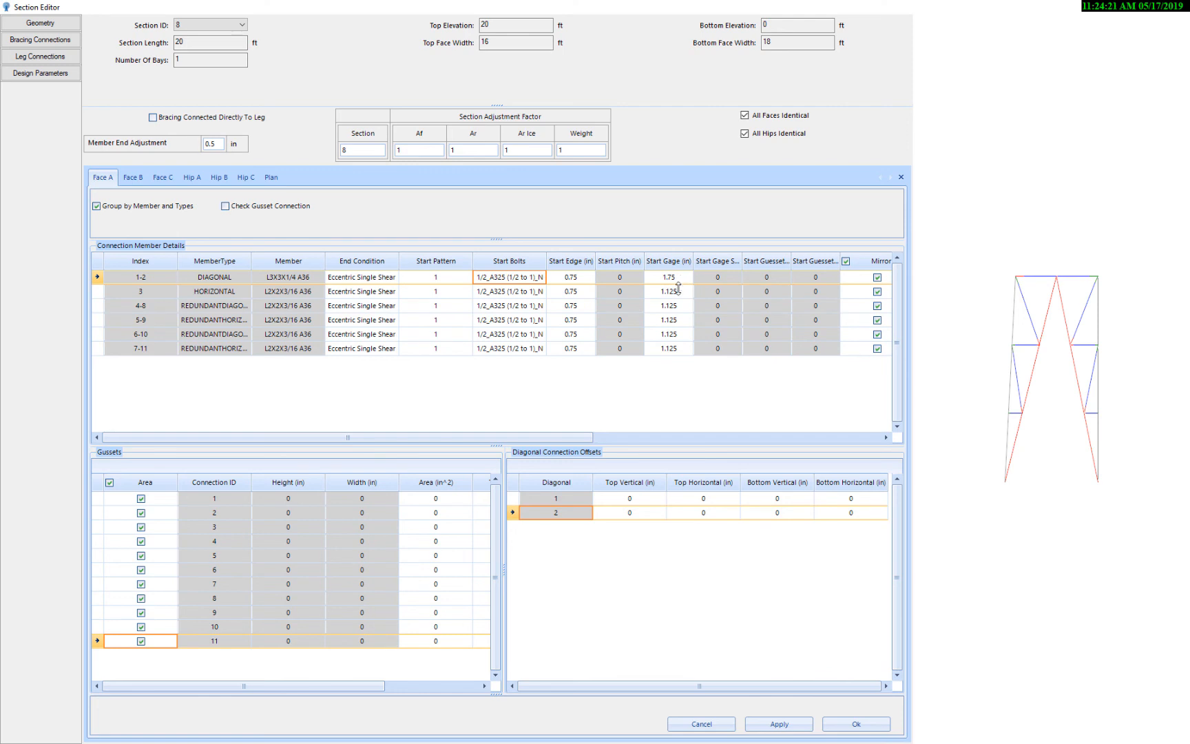
pyautogui.hscroll(3)
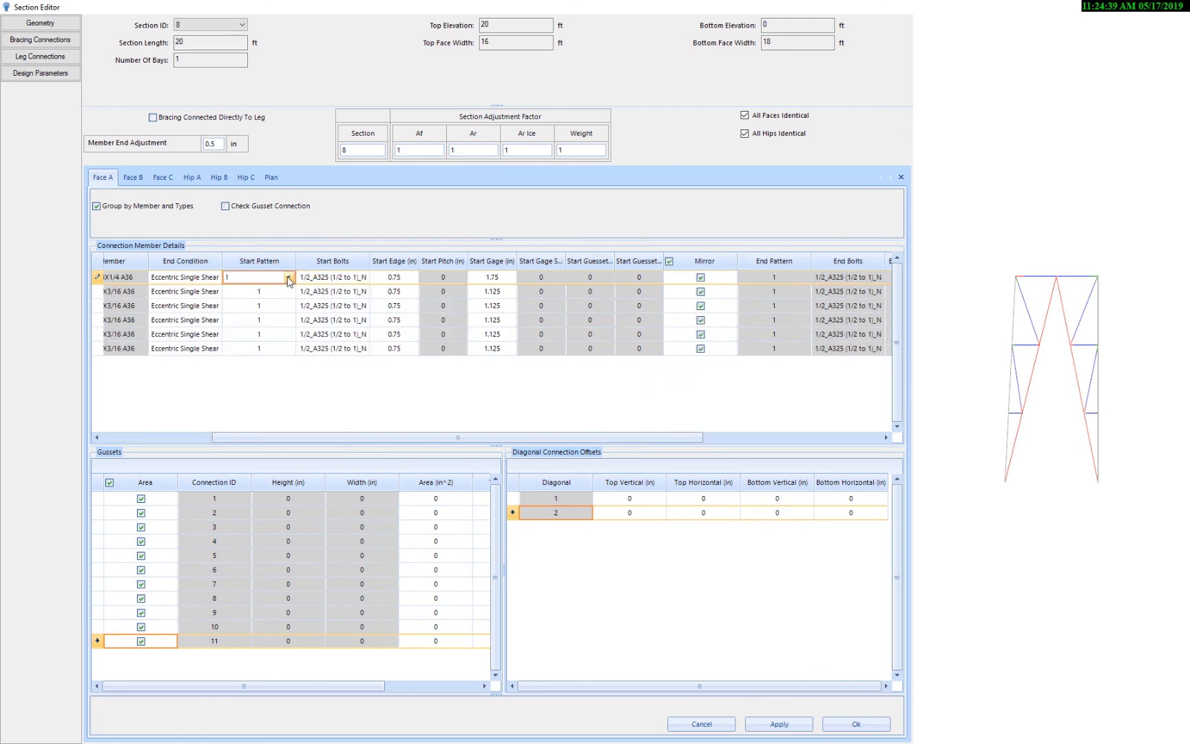
pyautogui.click(258, 277)
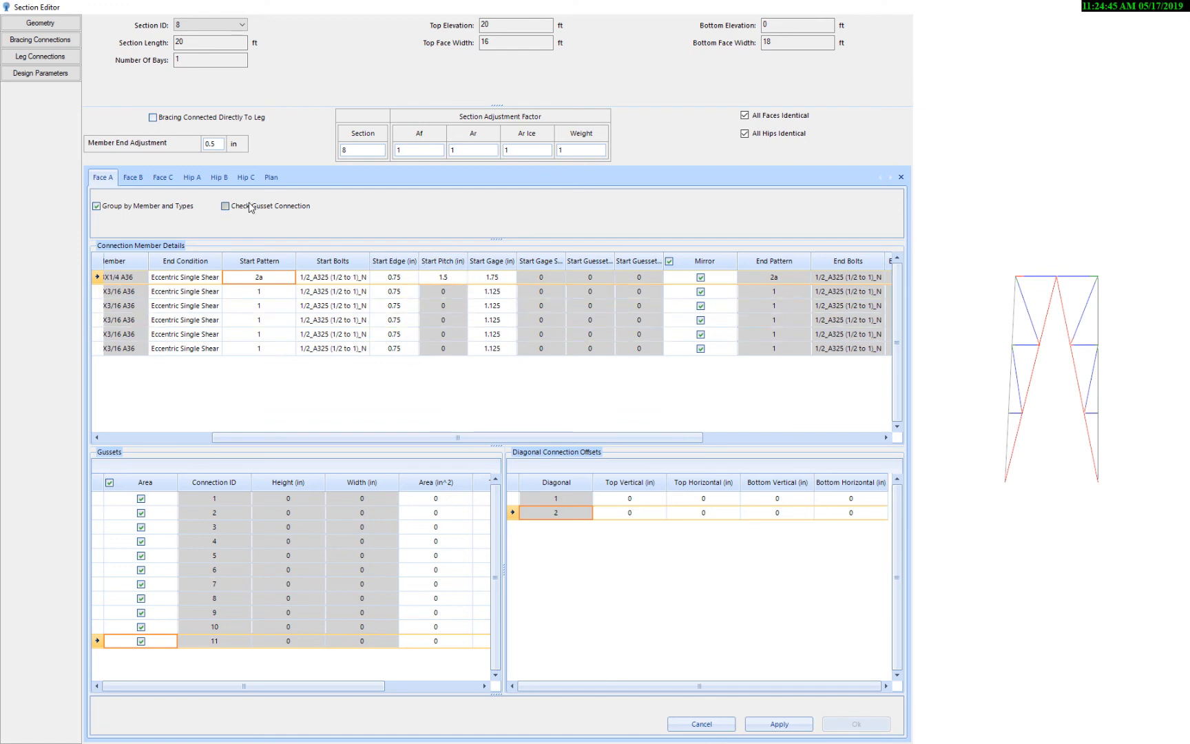
pyautogui.click(226, 205)
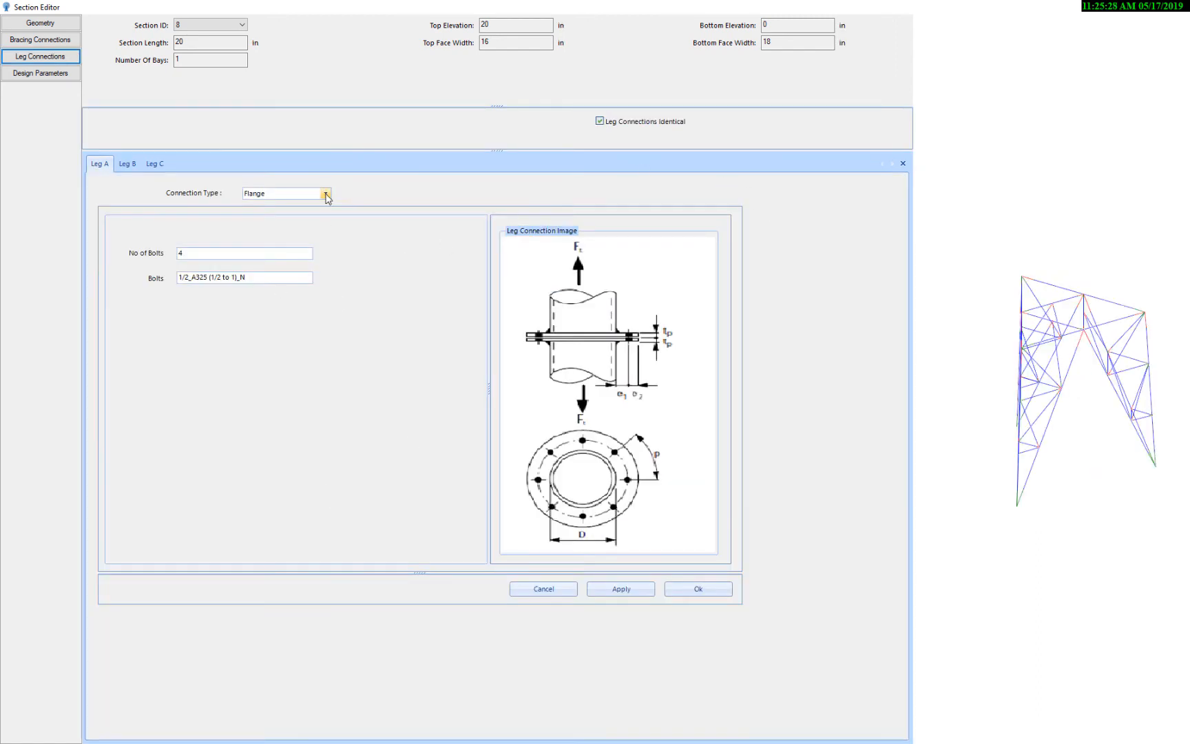
# Keep the Flange leg connection type and move on to the design parameters.
pyautogui.click(325, 193)
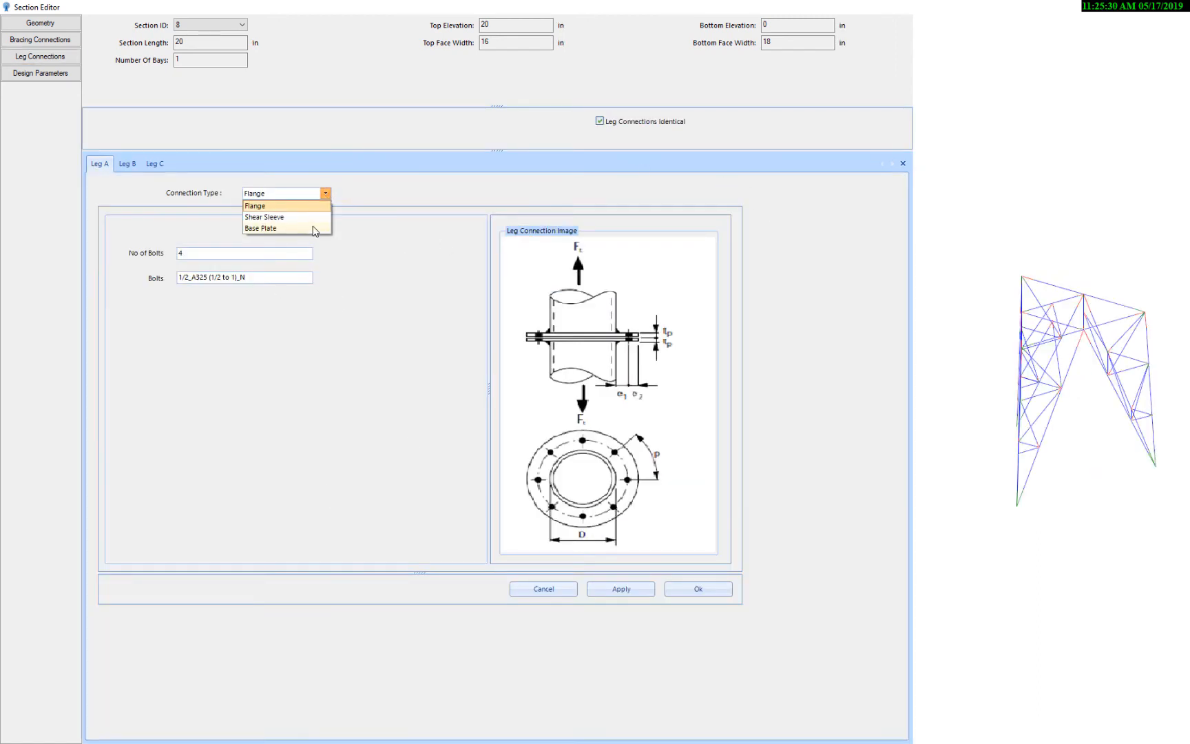
pyautogui.moveTo(337, 244)
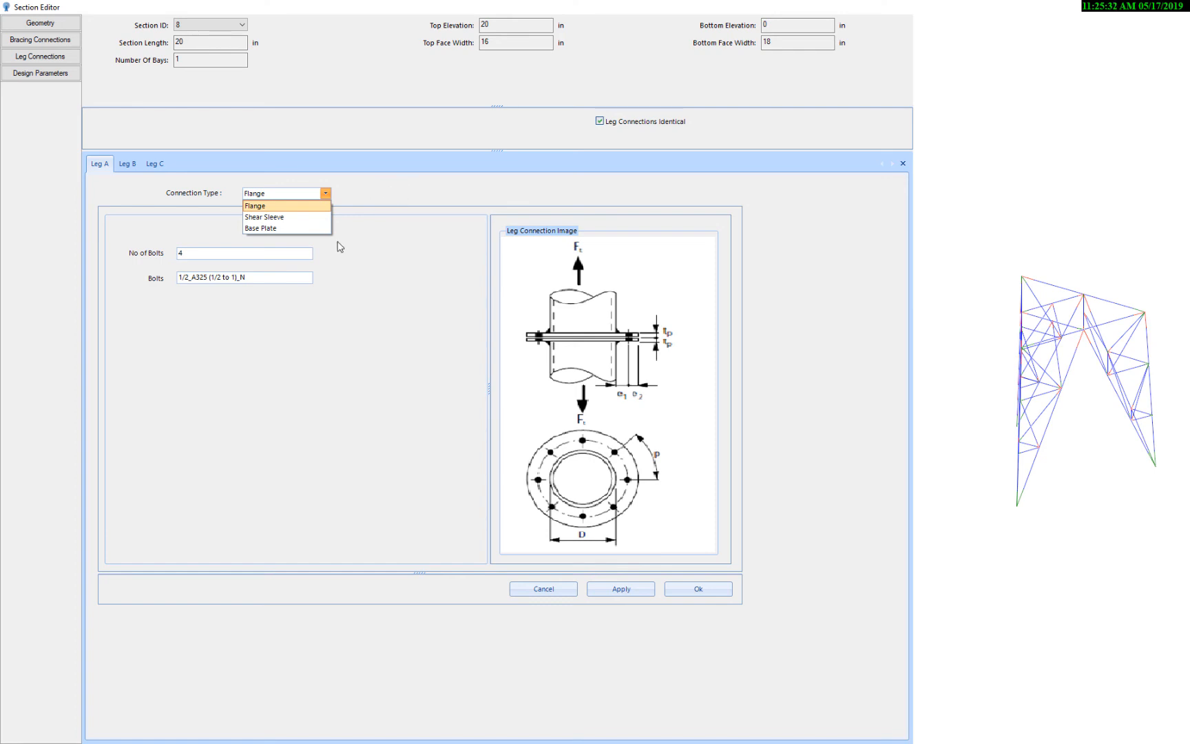
pyautogui.click(41, 73)
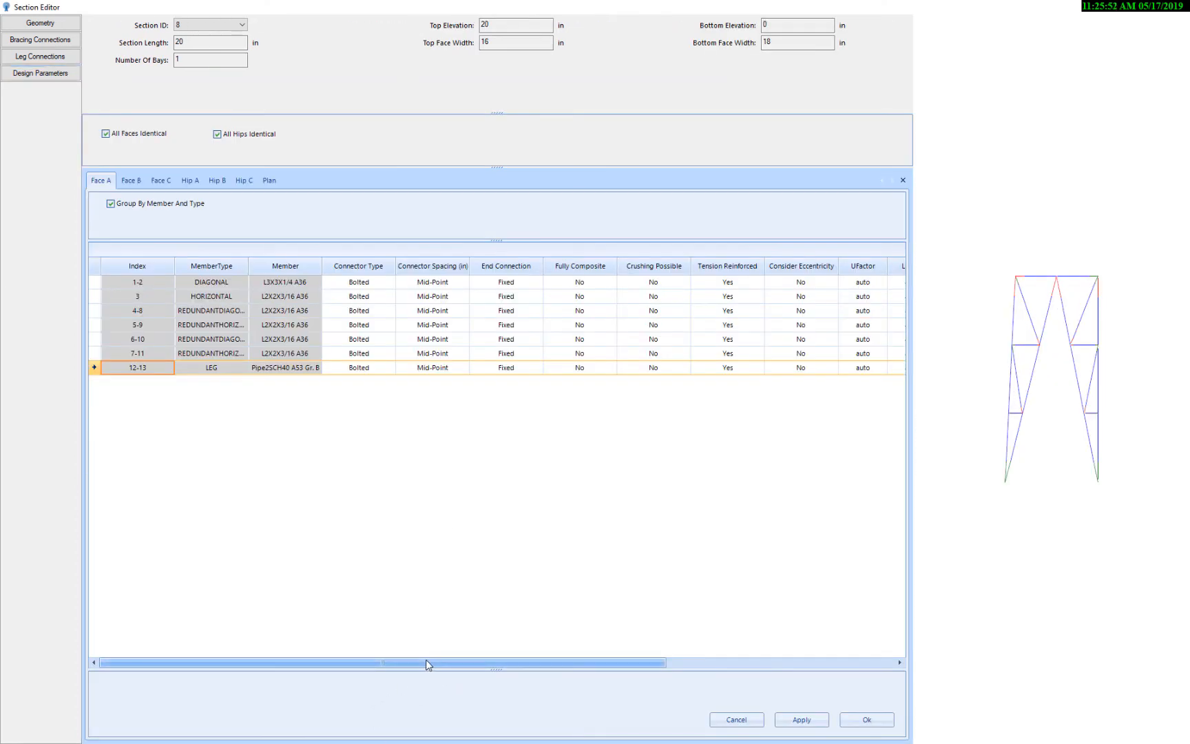
# Scroll the Design Parameters table to view U-factor, unbraced lengths and K factors.
pyautogui.hscroll(3)
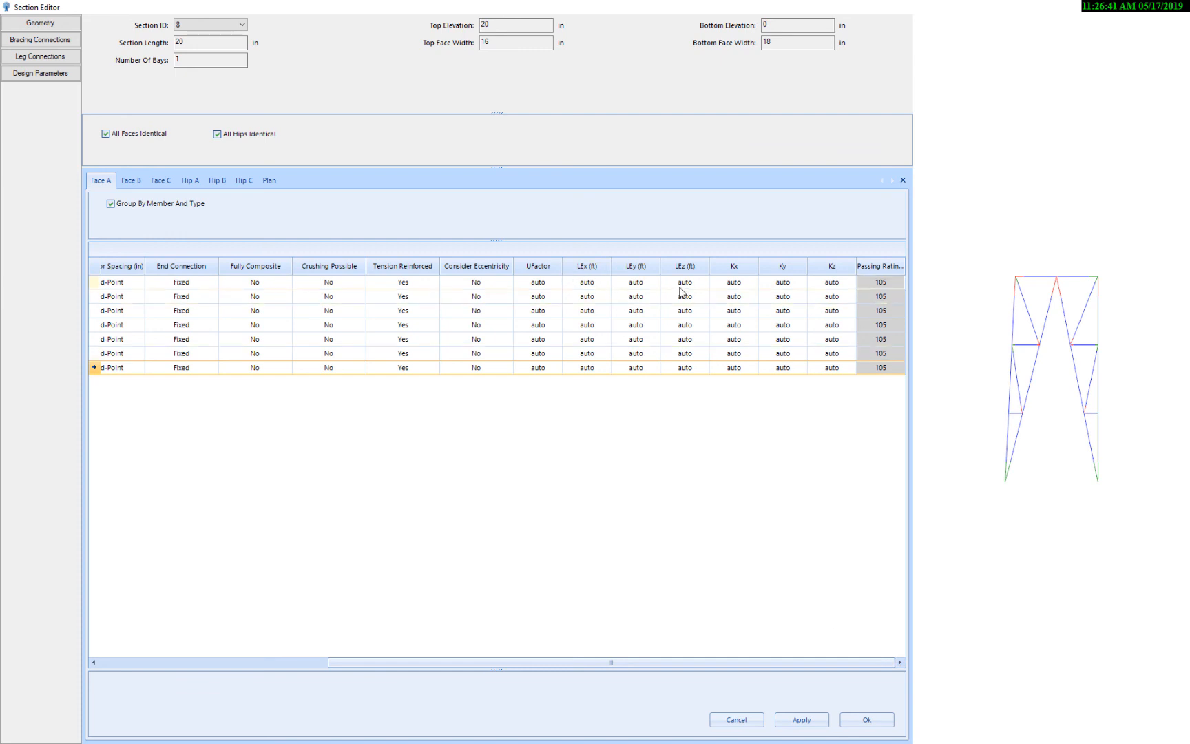
pyautogui.moveTo(761, 350)
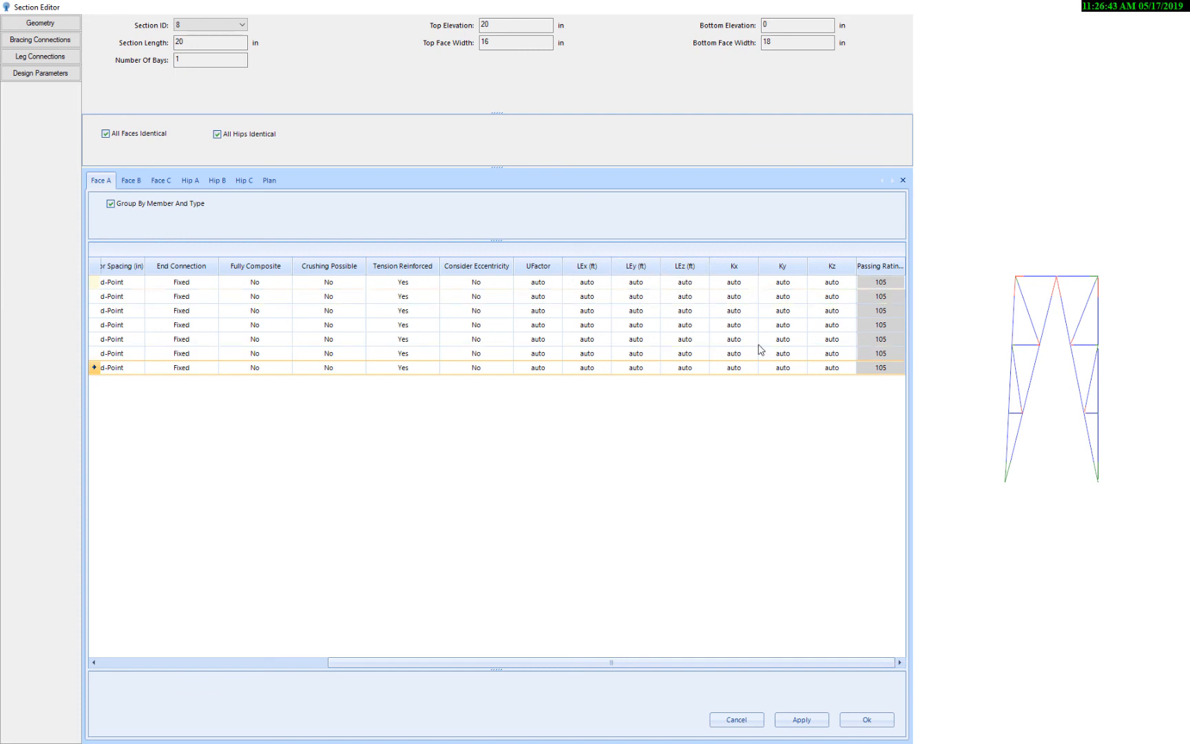
pyautogui.moveTo(759, 492)
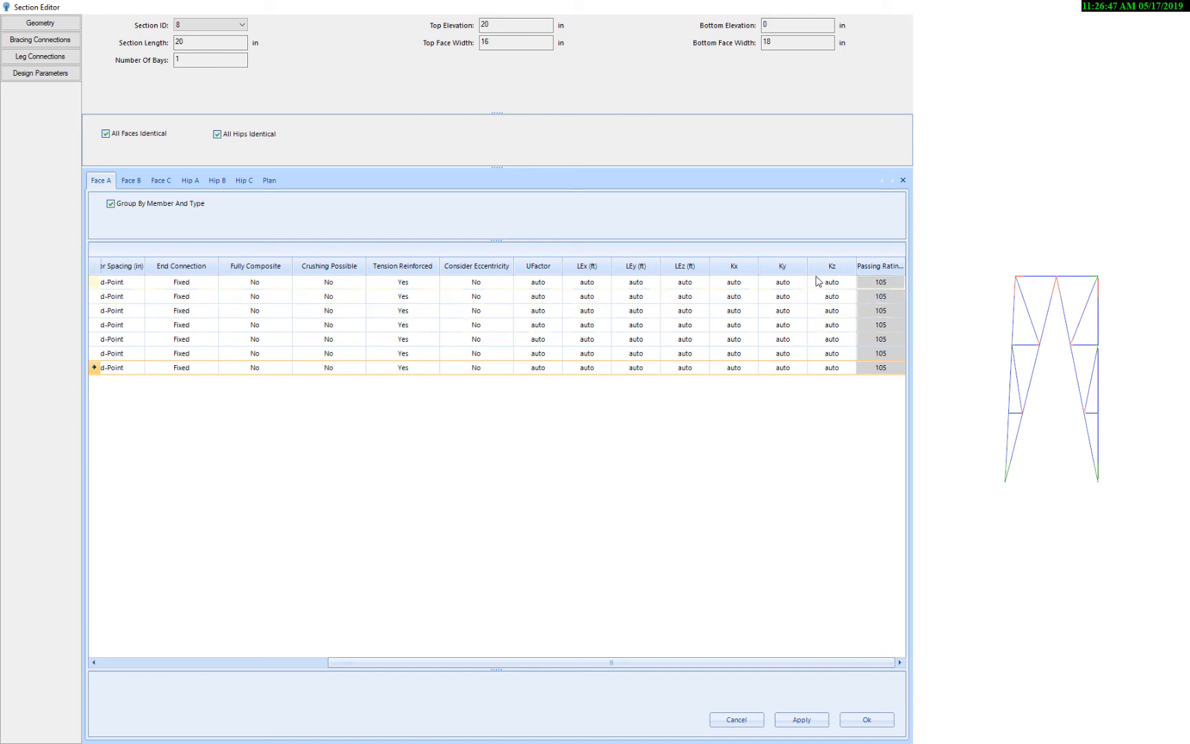
pyautogui.moveTo(751, 329)
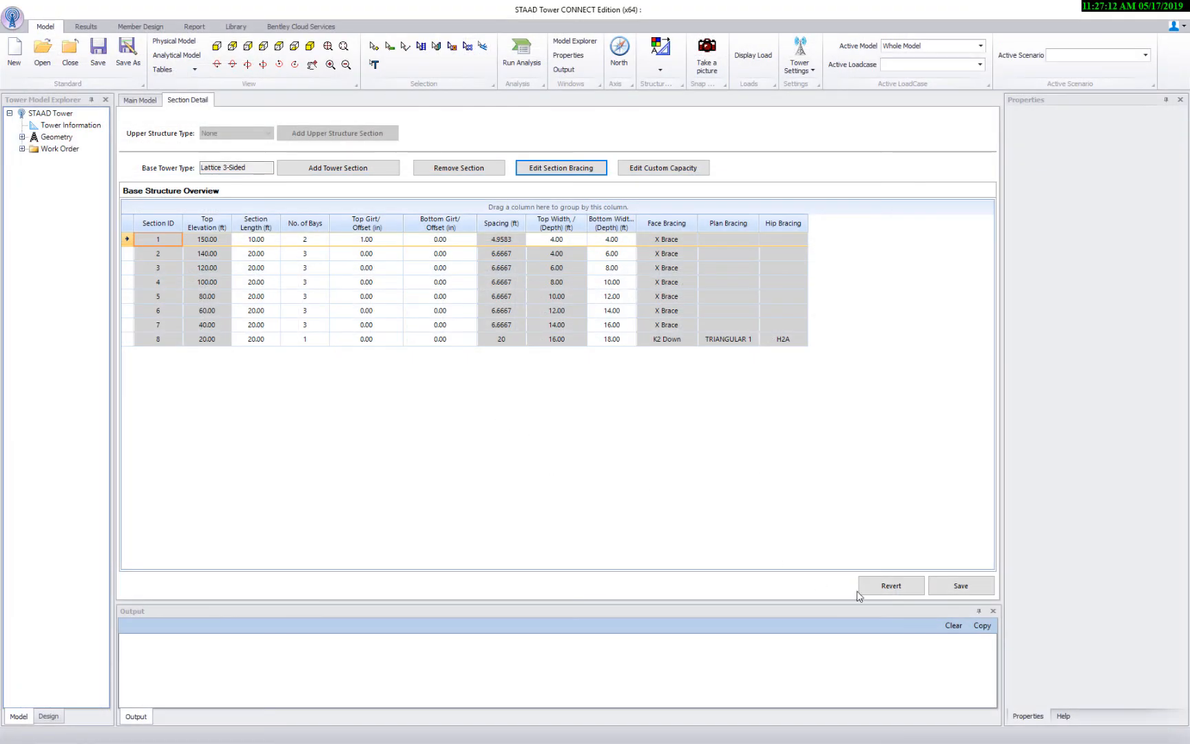
# Save the section 8 changes and update the base model with the new bottom bracing.
pyautogui.click(959, 585)
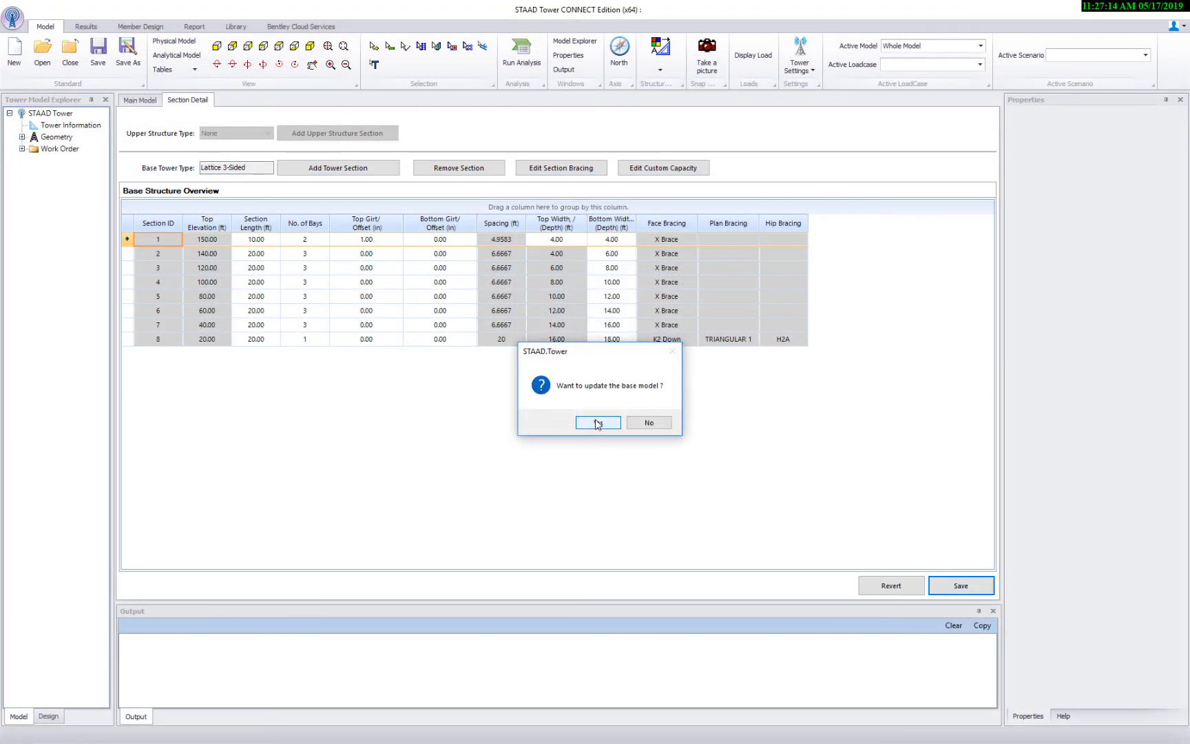
pyautogui.click(598, 423)
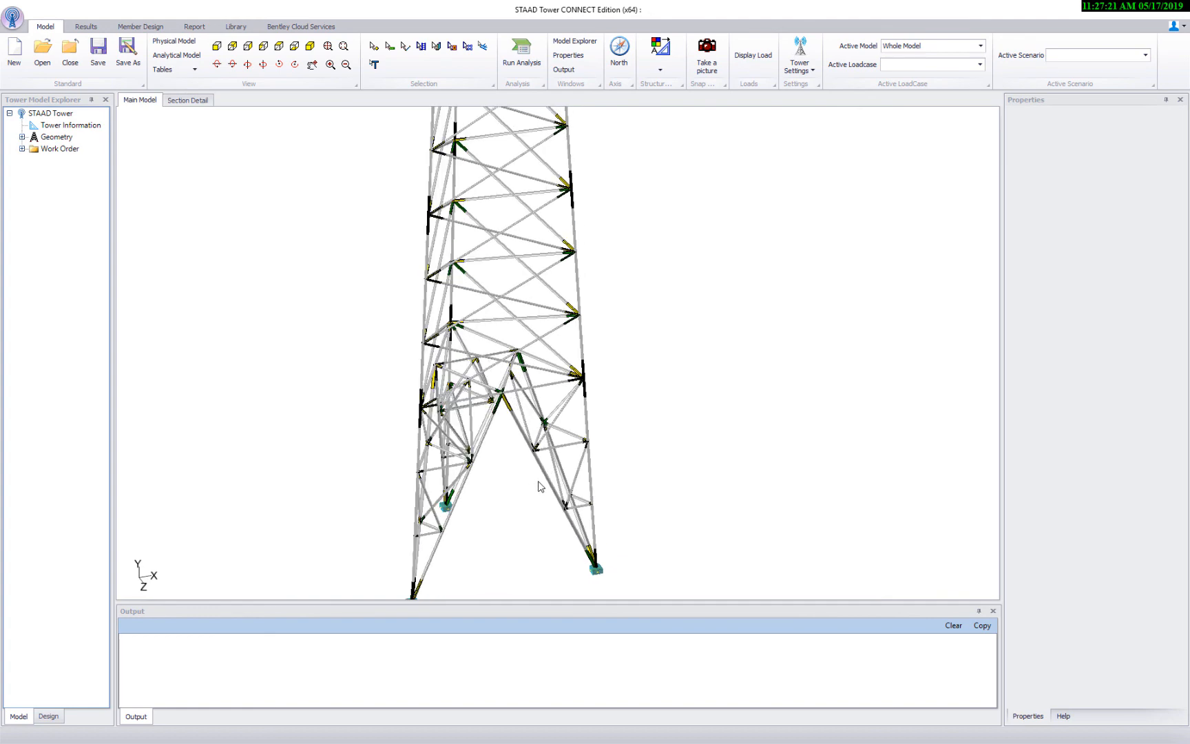